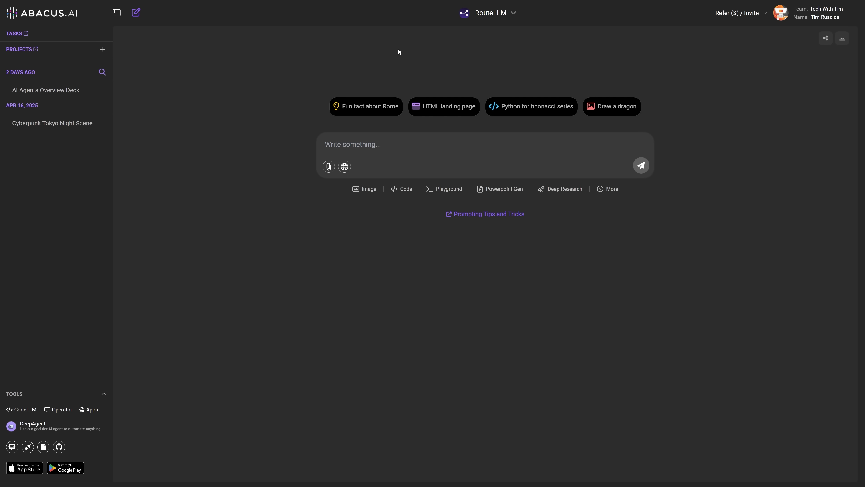
mouse_move(470, 62)
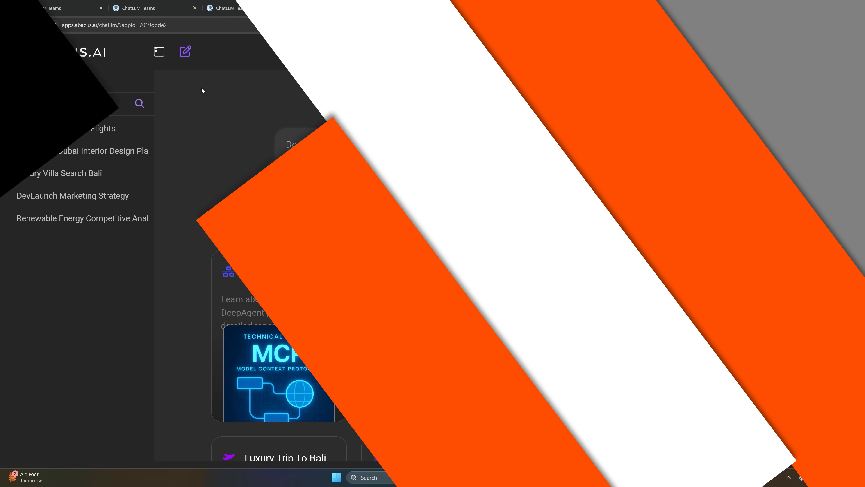
- Open the Renewable Energy Competitive Analysis task, scroll to its end and browse all its files
click(82, 218)
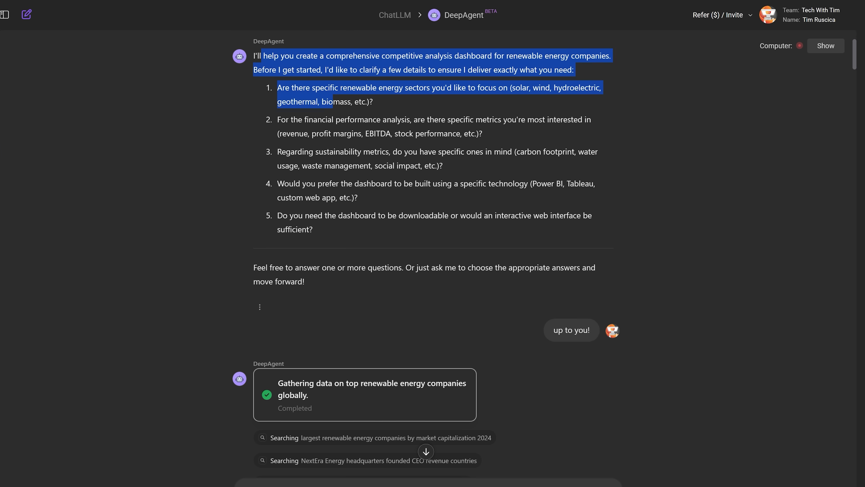
scroll(down, 3)
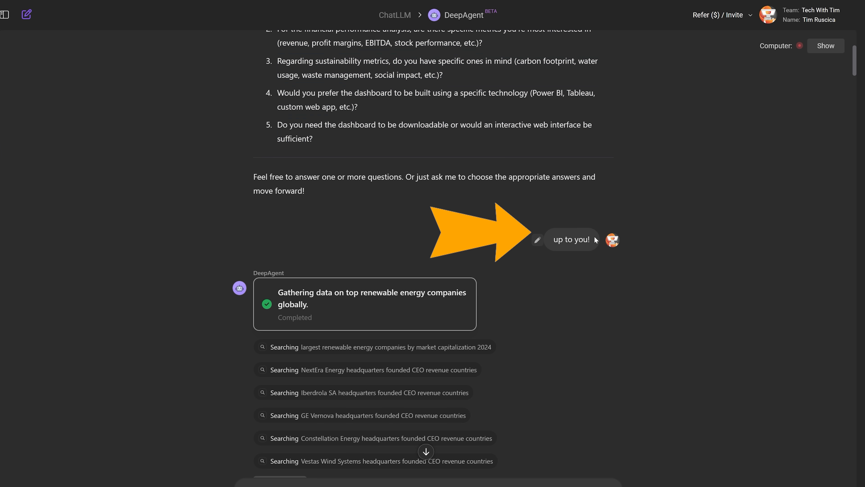
scroll(down, 3)
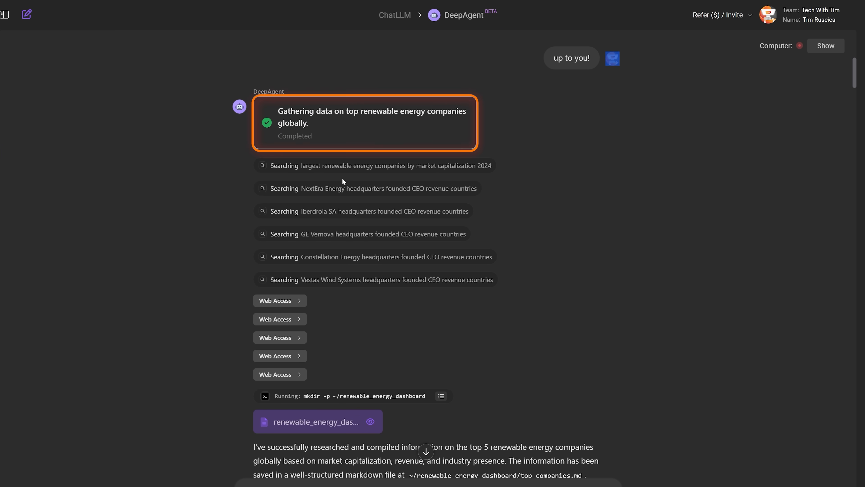
scroll(down, 3)
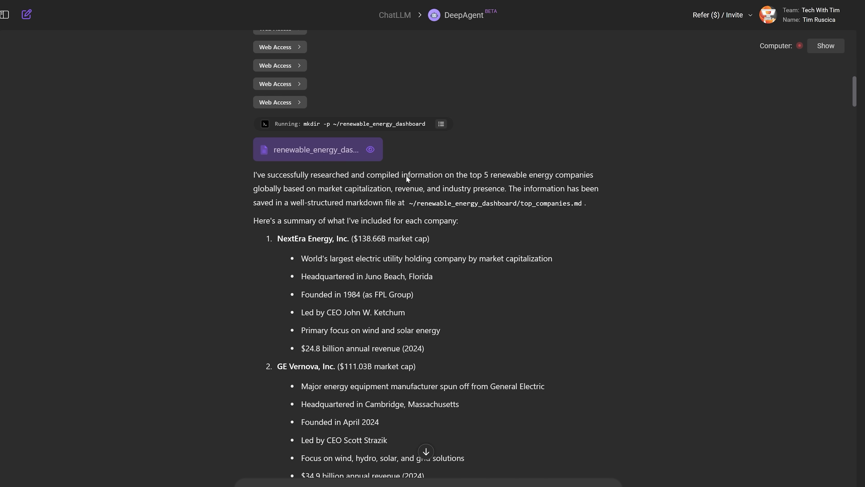
scroll(down, 3)
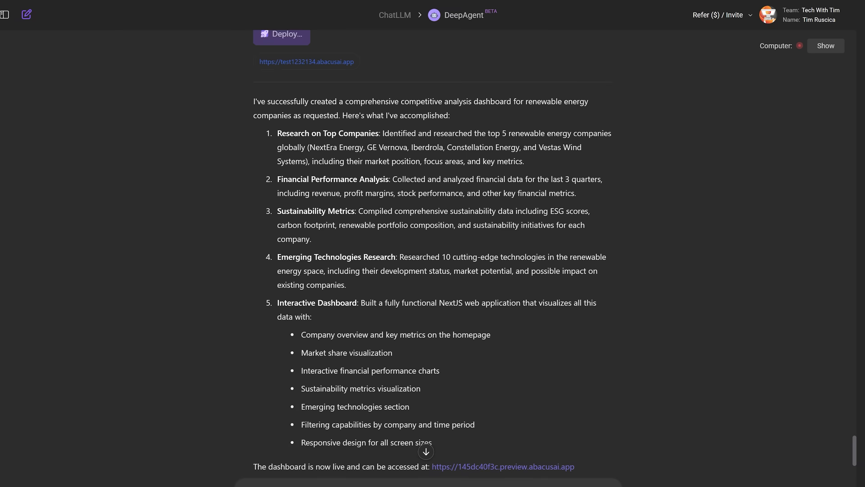
scroll(down, 3)
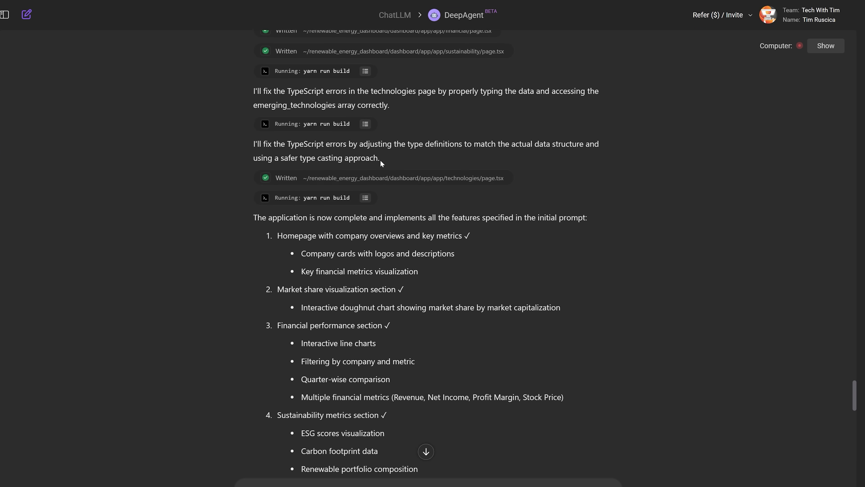
scroll(down, 3)
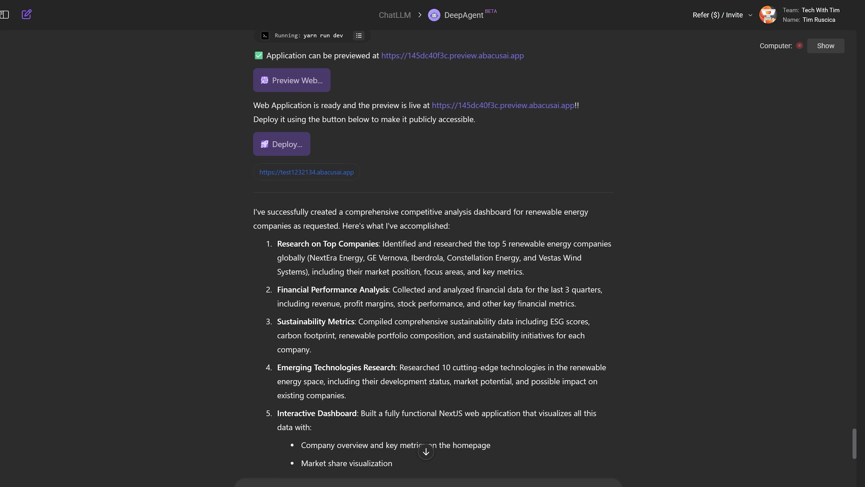
click(299, 450)
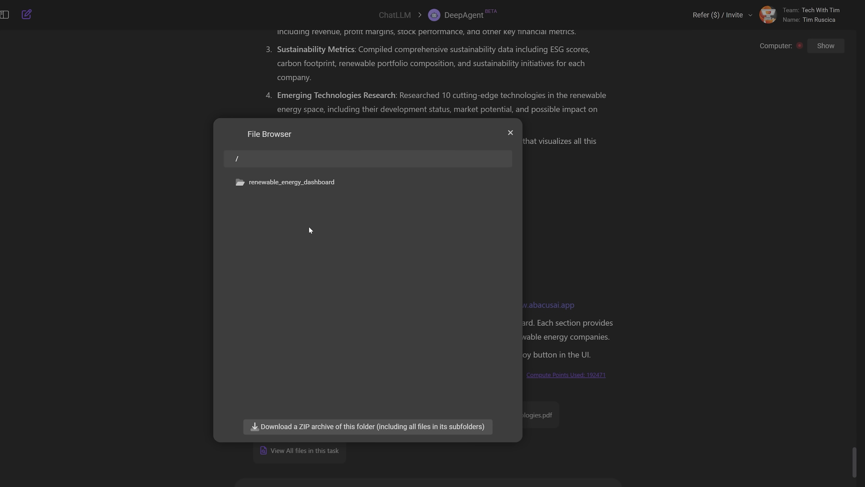
- Open the renewable_energy_dashboard folder and look inside its empty data subfolder
click(292, 182)
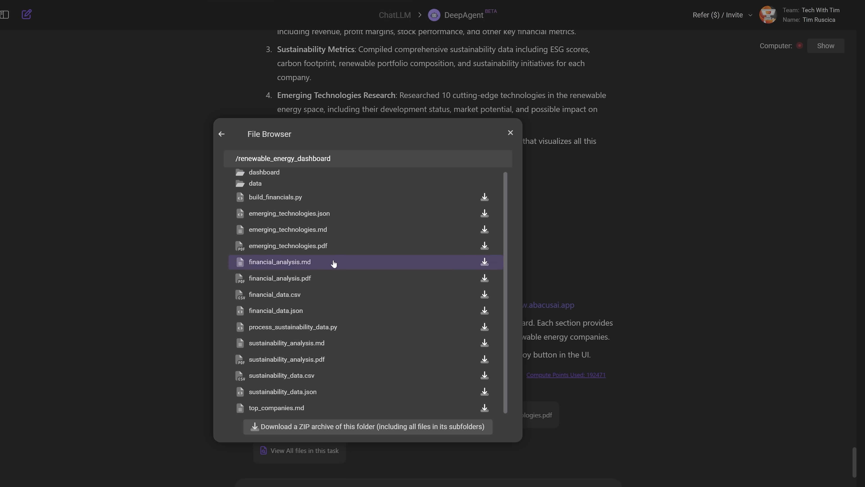
click(255, 183)
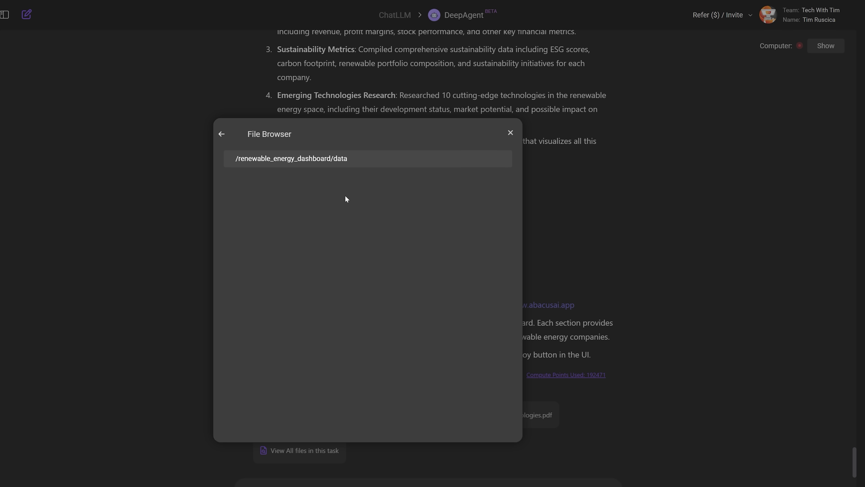
mouse_move(595, 213)
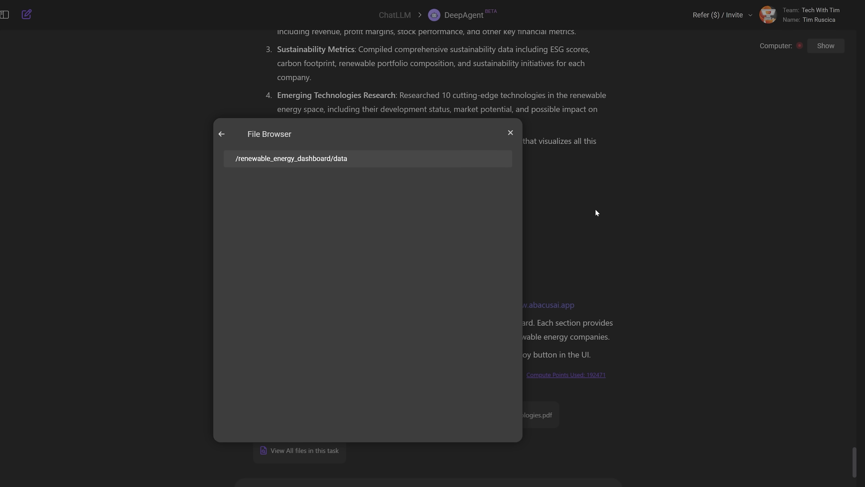
click(153, 7)
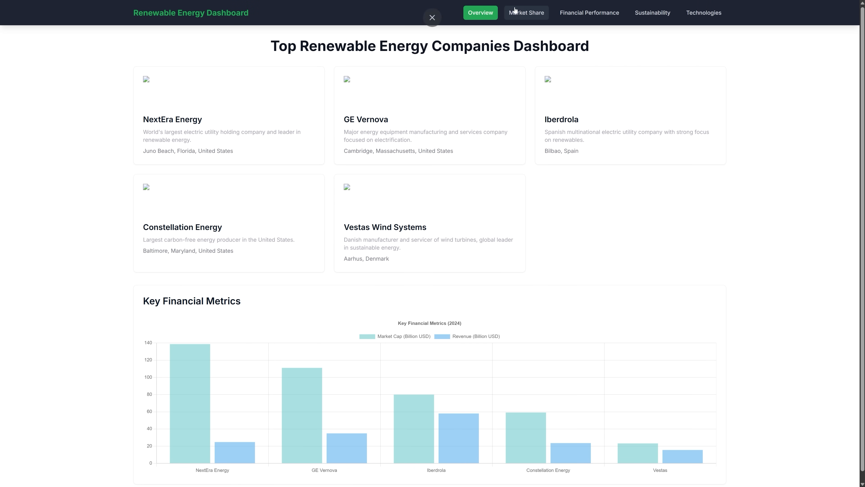
- Browse the dashboard's Market Share, Financial Performance, Sustainability and Technologies pages
click(526, 12)
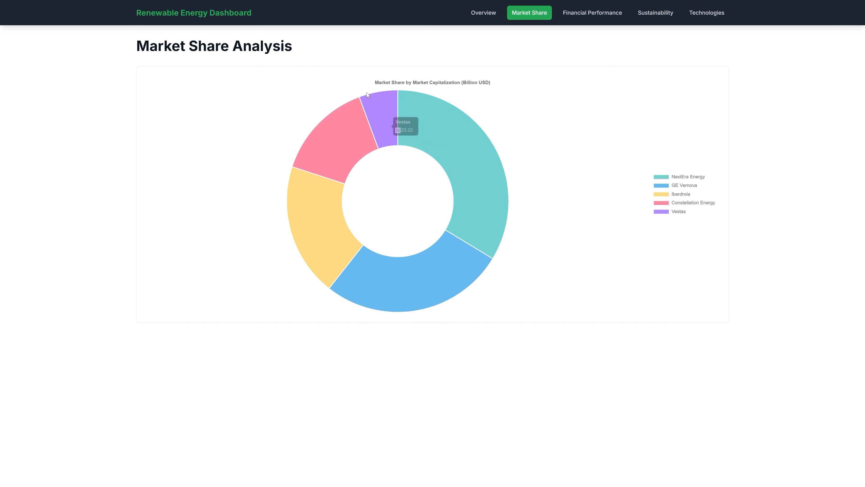
mouse_move(592, 13)
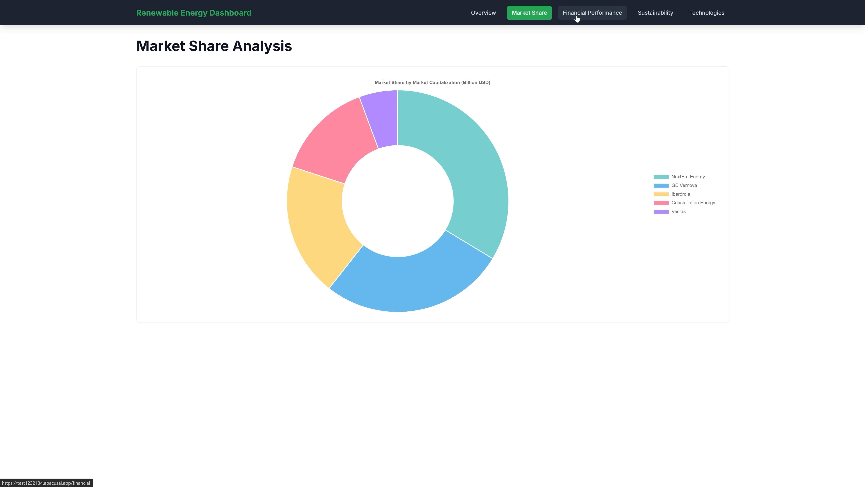
click(591, 12)
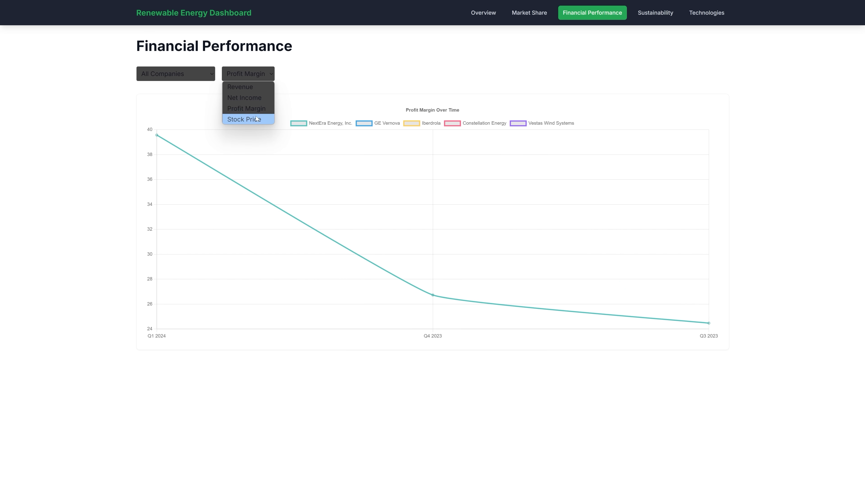
click(654, 12)
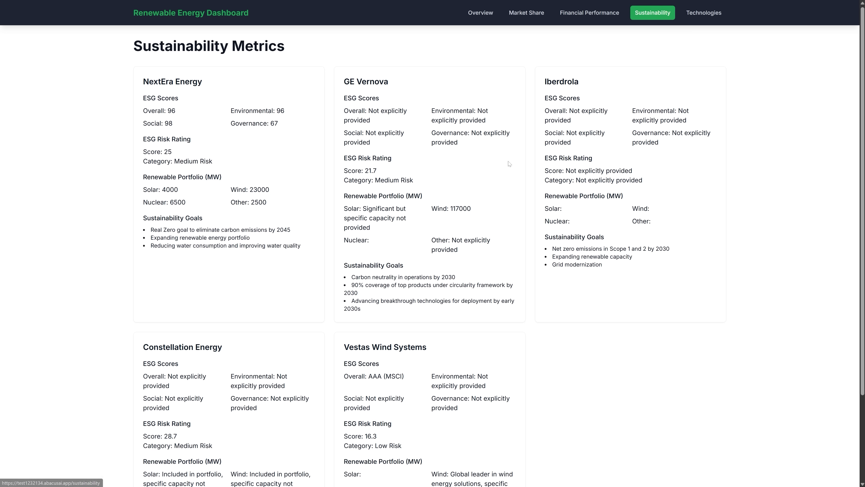
mouse_move(703, 13)
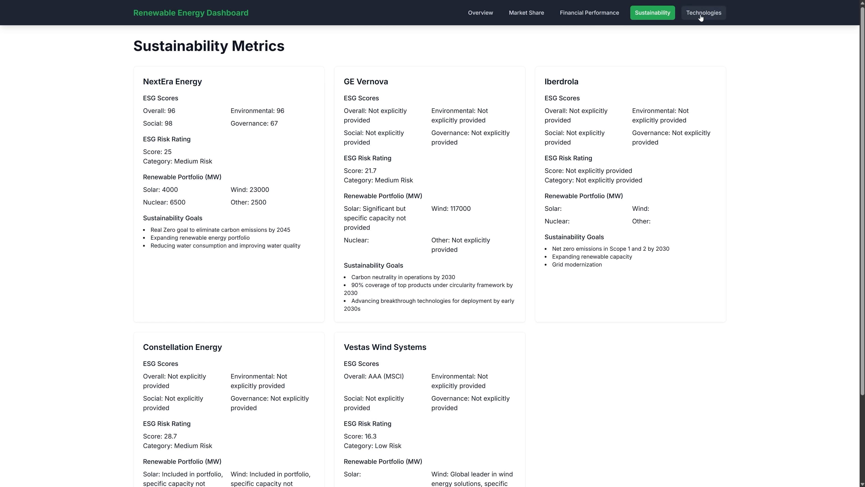
click(704, 12)
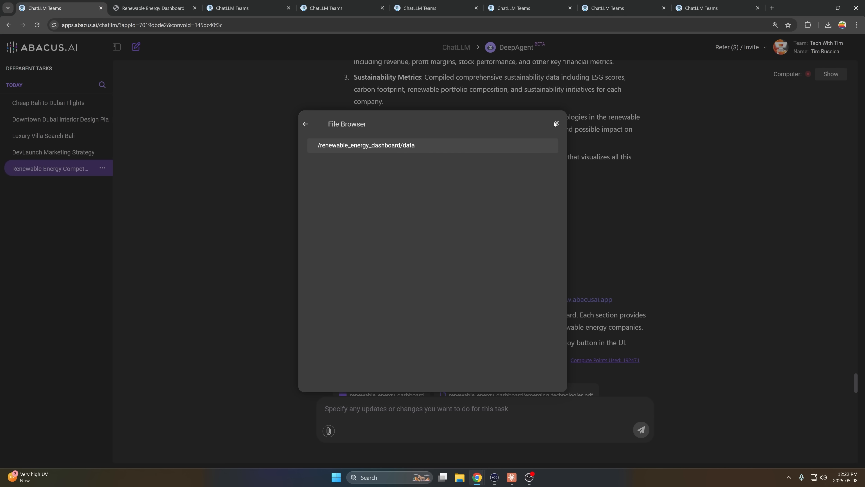
- Close the file browser and scroll the conversation to its summary and attachments
click(555, 123)
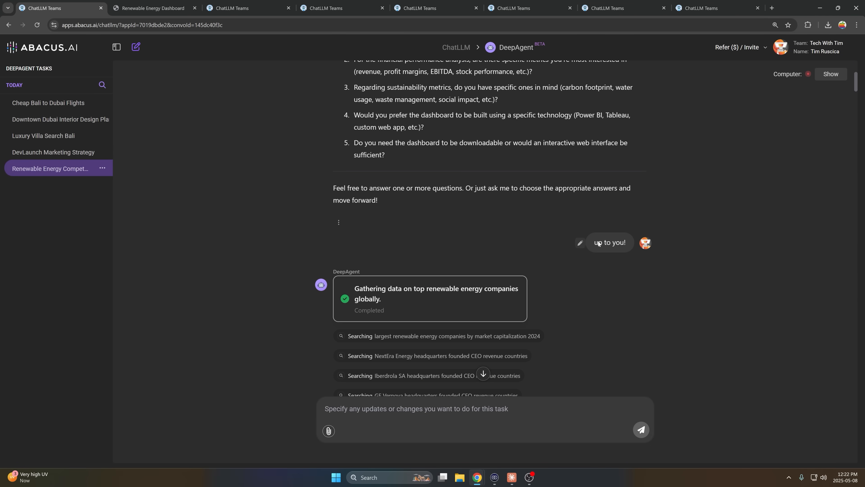
scroll(down, 3)
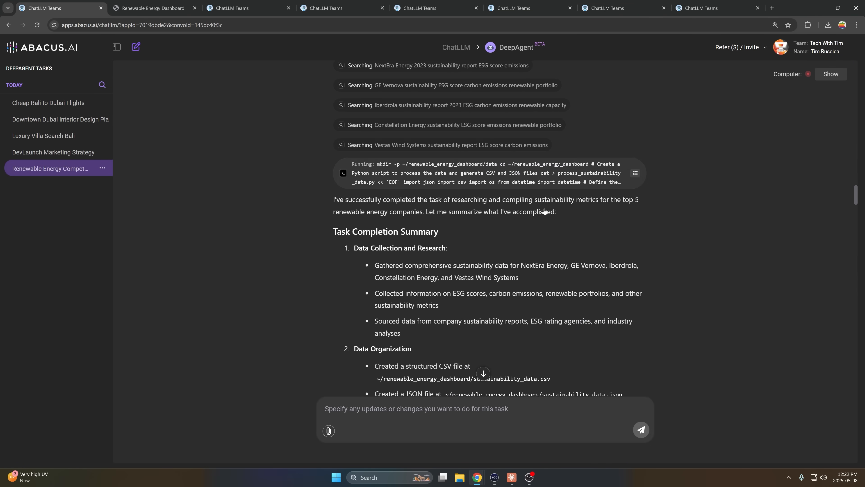
scroll(down, 3)
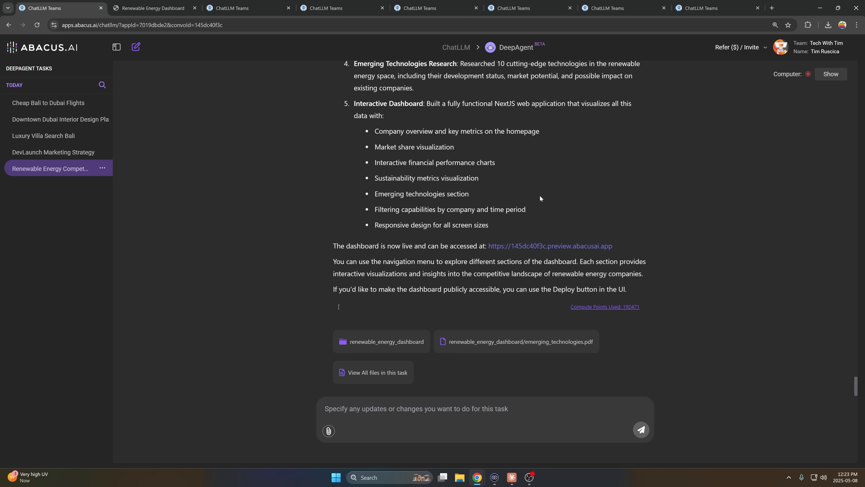
mouse_move(568, 183)
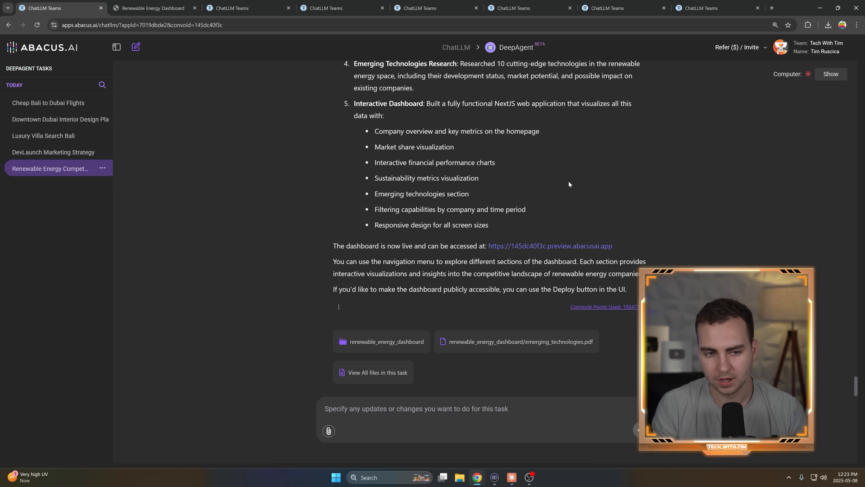
click(246, 7)
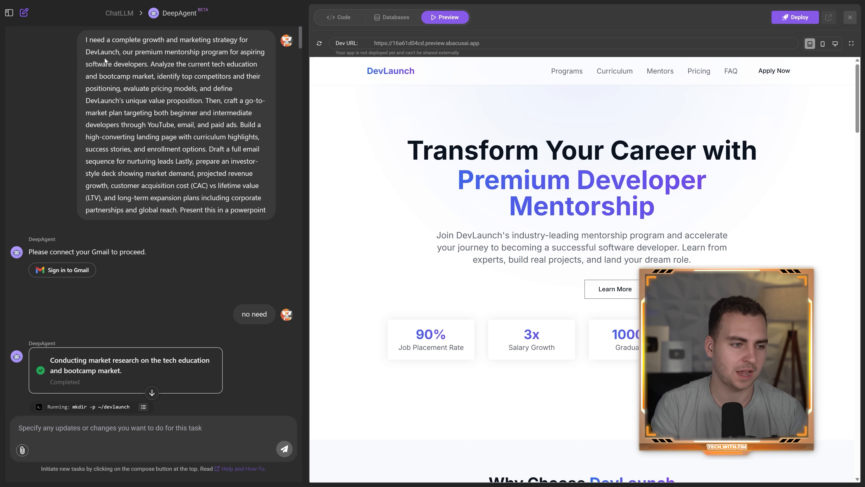
- Scroll the DevLaunch landing page preview from the hero section down to its footer
scroll(down, 3)
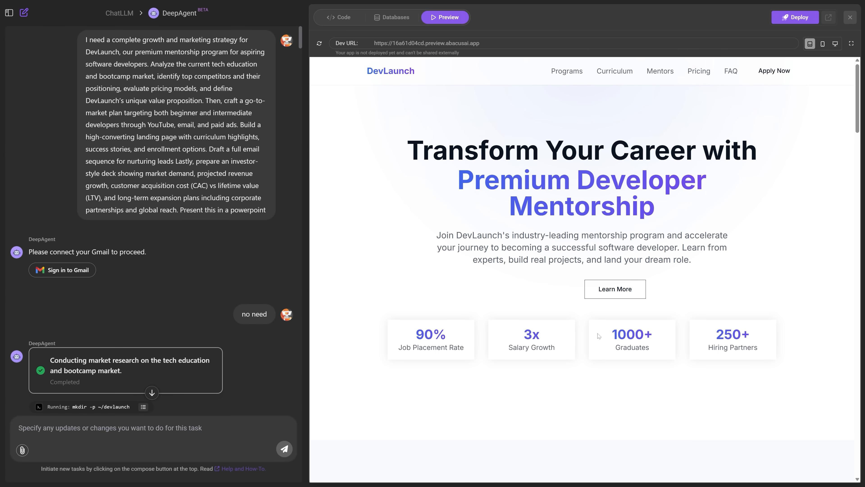
scroll(down, 3)
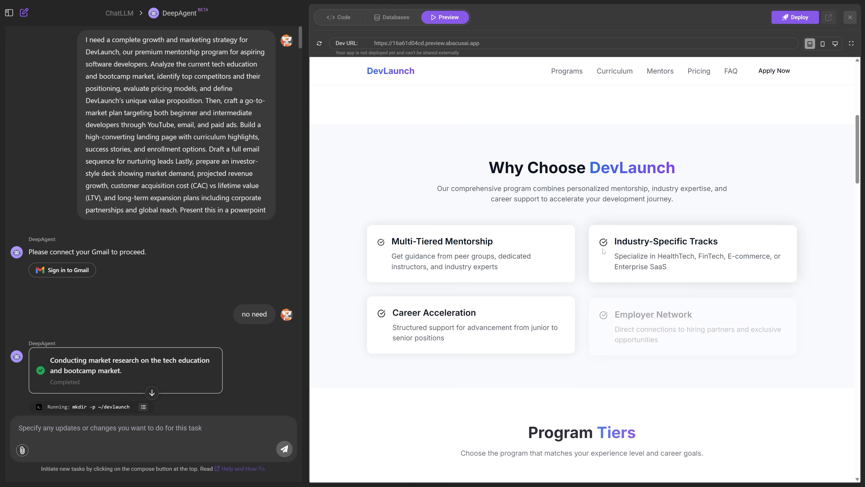
scroll(down, 3)
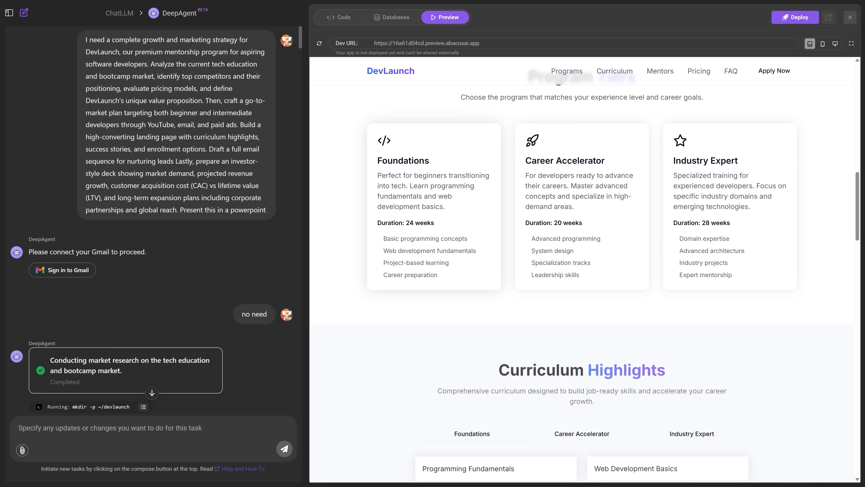
scroll(down, 3)
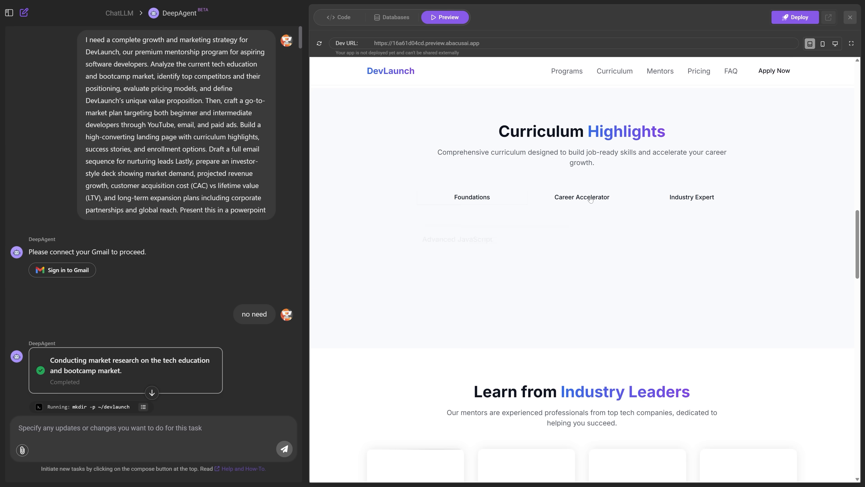
scroll(down, 3)
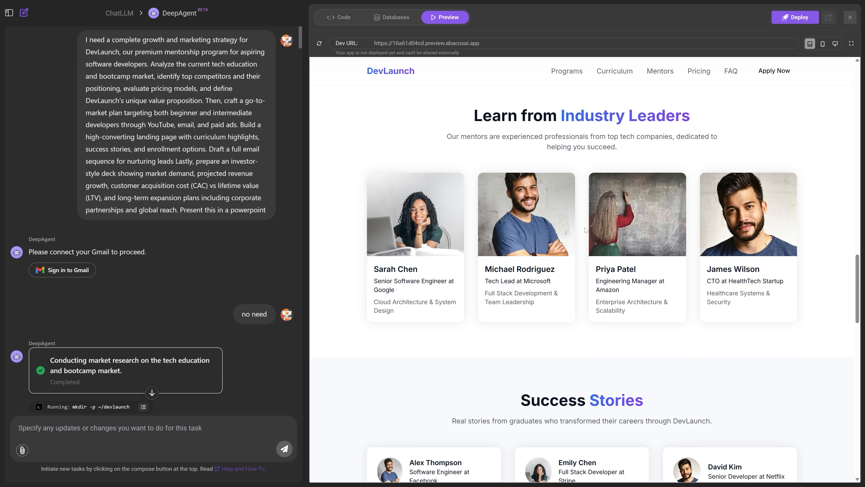
scroll(down, 3)
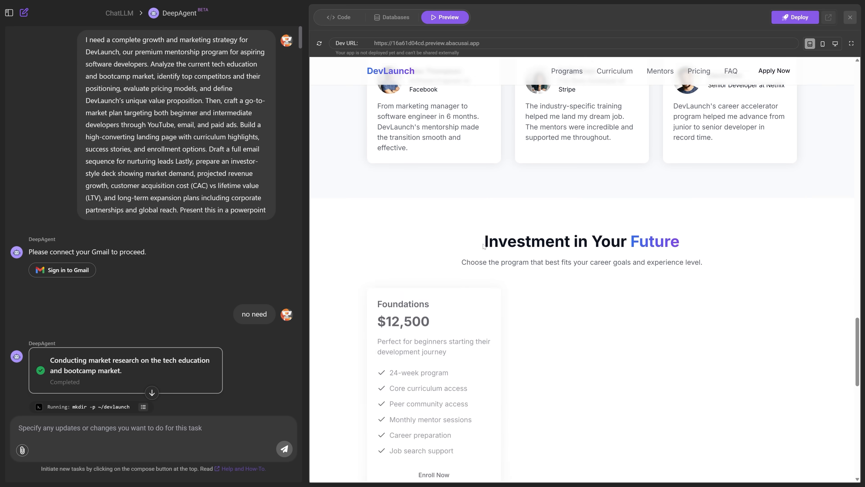
scroll(down, 3)
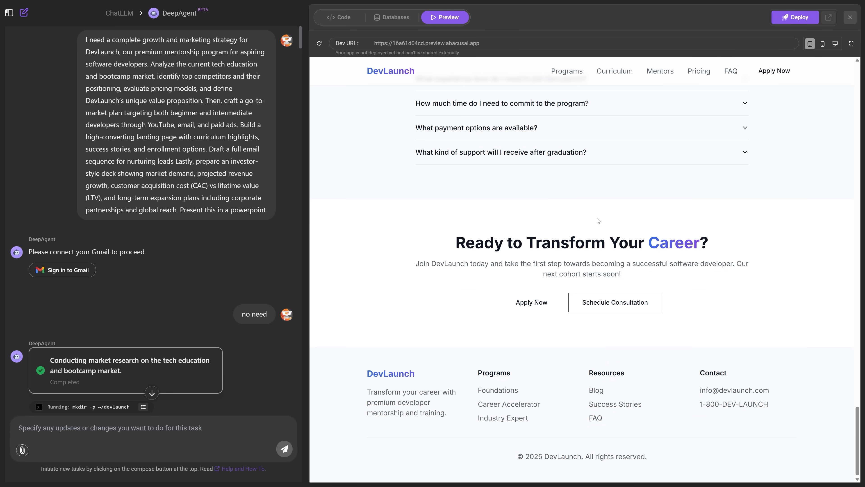
mouse_move(231, 254)
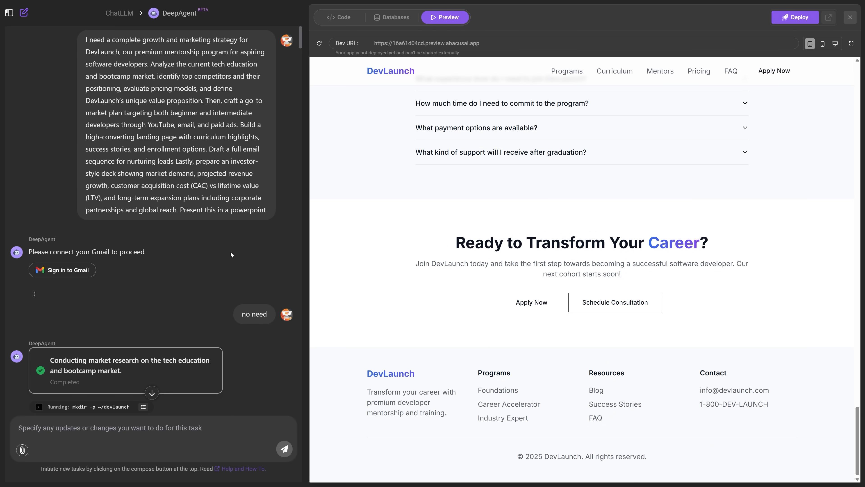
scroll(down, 3)
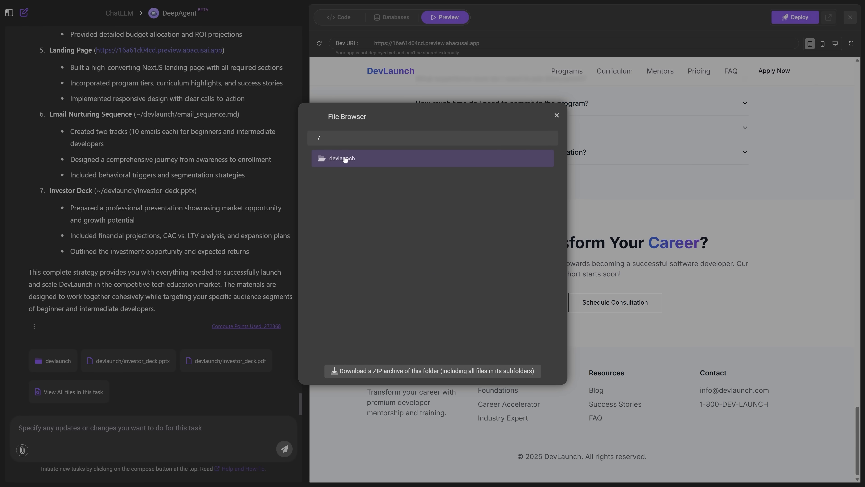
- Open competitor_analysis.md from the devlaunch folder as a rendered Markdown preview
click(342, 158)
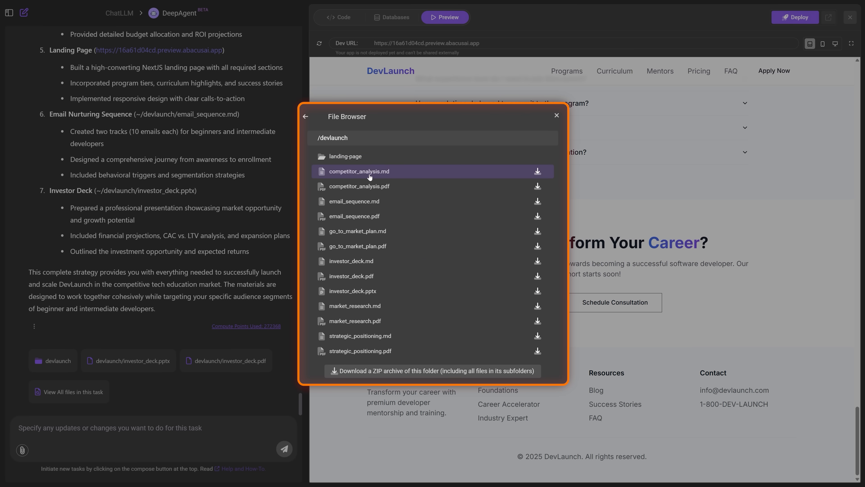
click(537, 171)
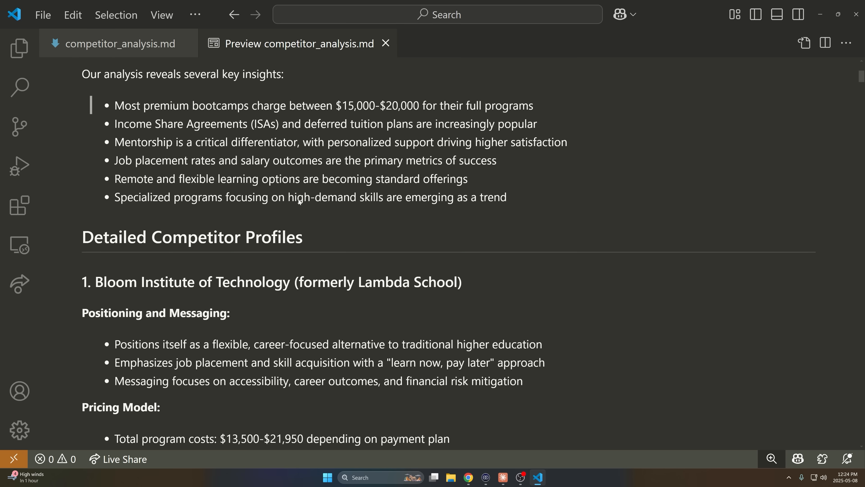
- Read through the competitor profiles from Bloom Institute to the second bootcamp's strengths and weaknesses
scroll(down, 3)
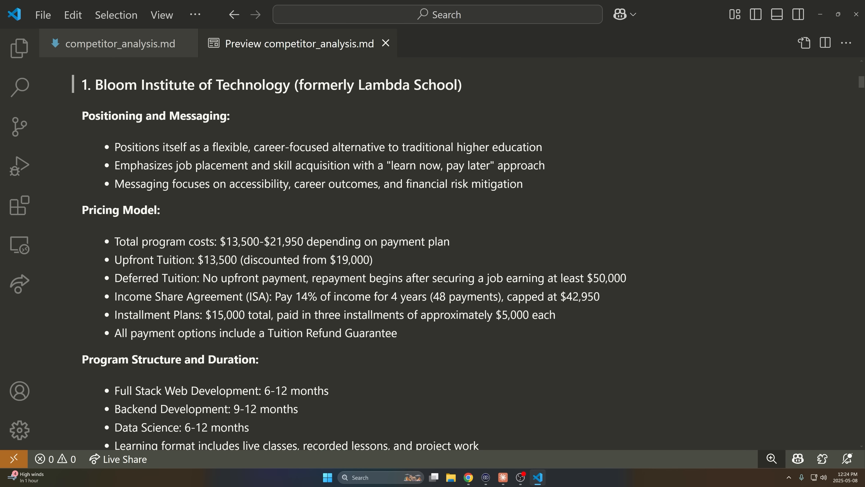
scroll(down, 3)
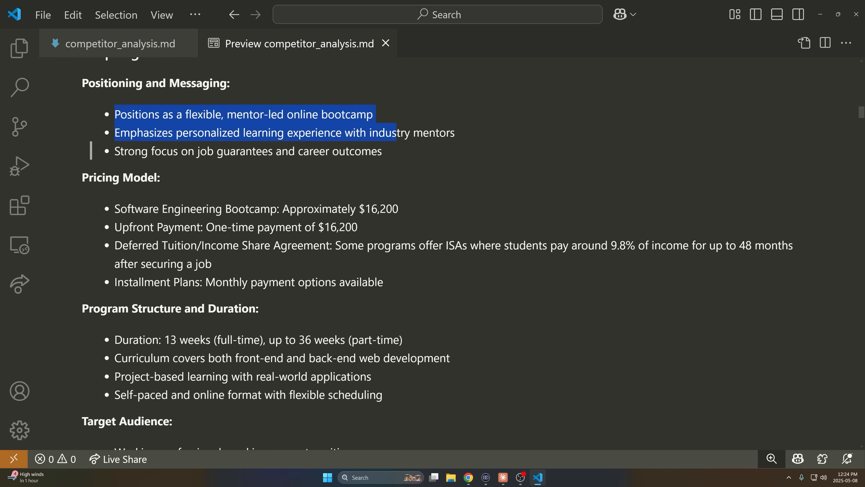
scroll(down, 3)
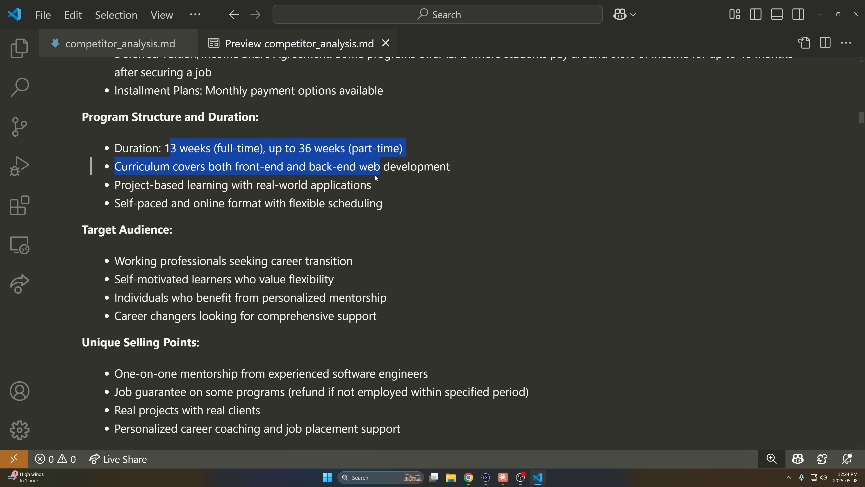
scroll(down, 3)
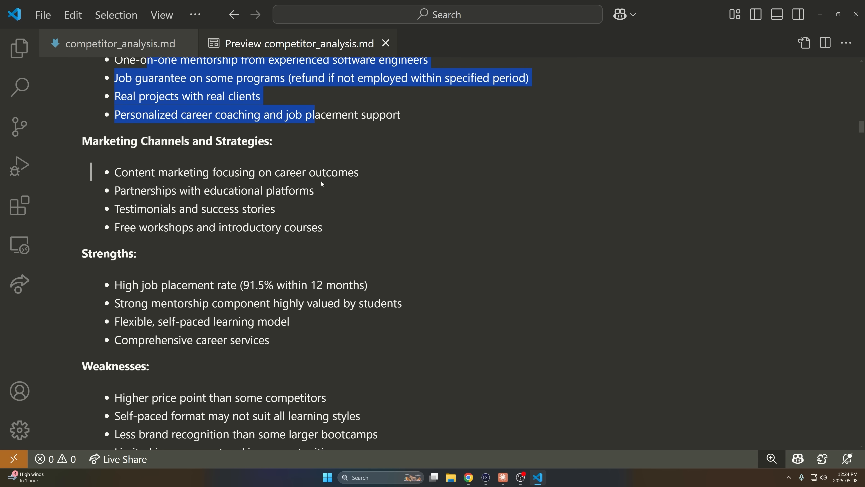
scroll(down, 3)
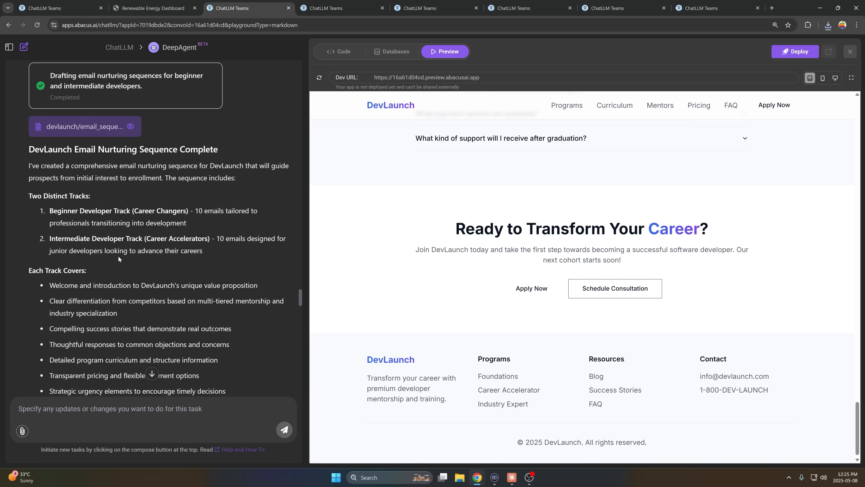
- Read the email_sequence.md nurturing sequence through Email 10, then bring the web app preview back
click(84, 127)
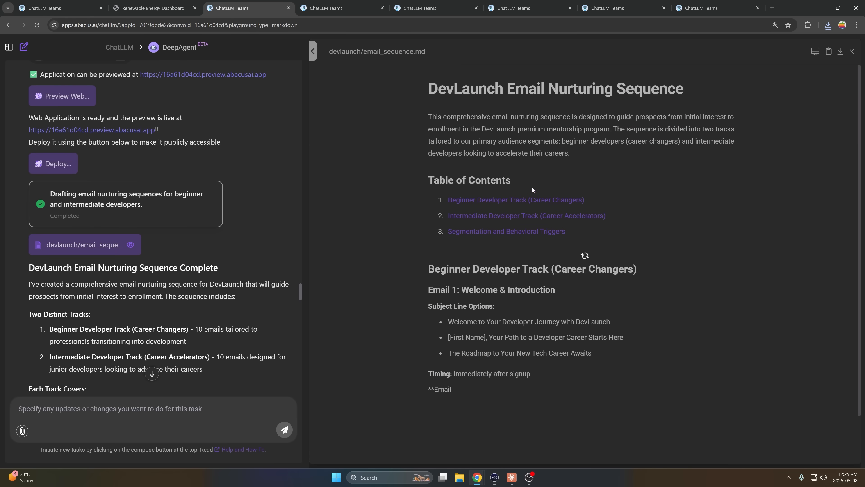
scroll(down, 3)
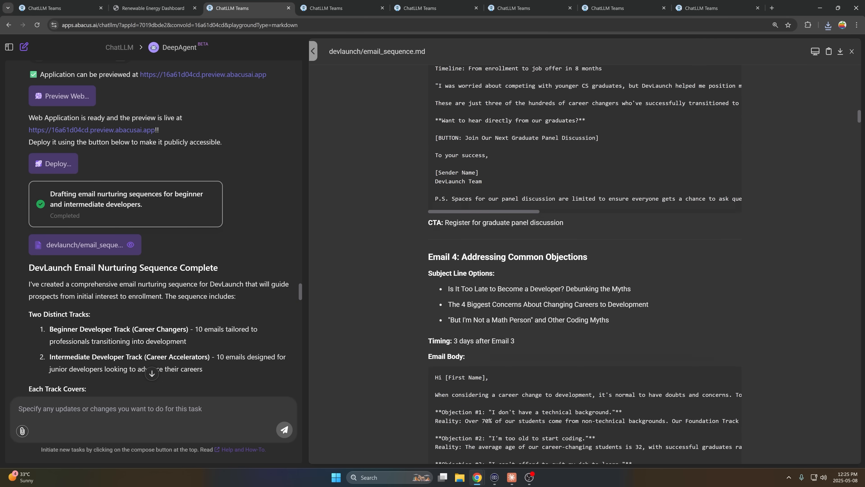
scroll(down, 3)
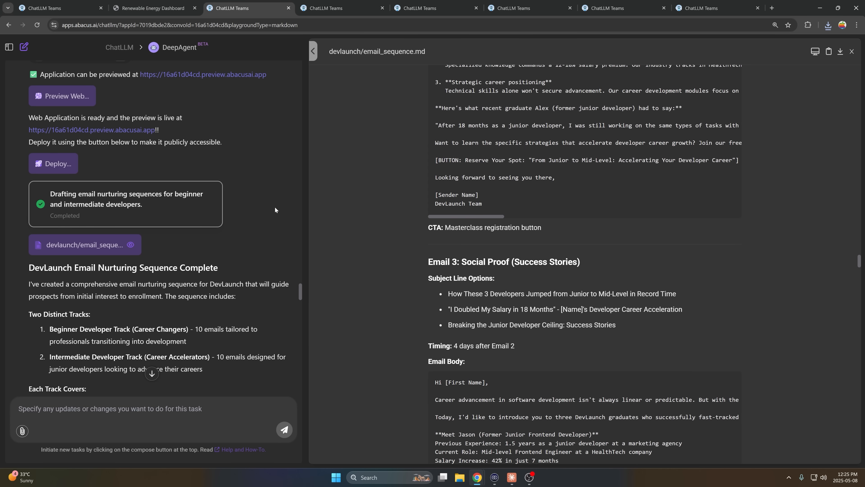
mouse_move(277, 214)
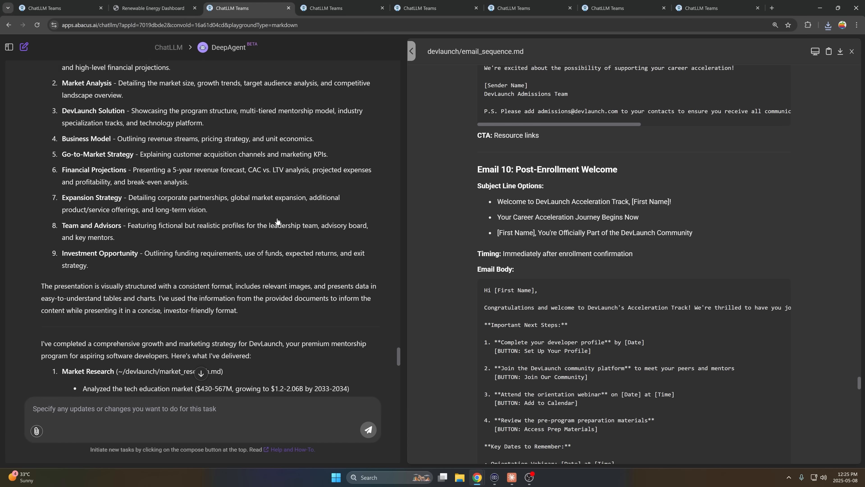
scroll(down, 3)
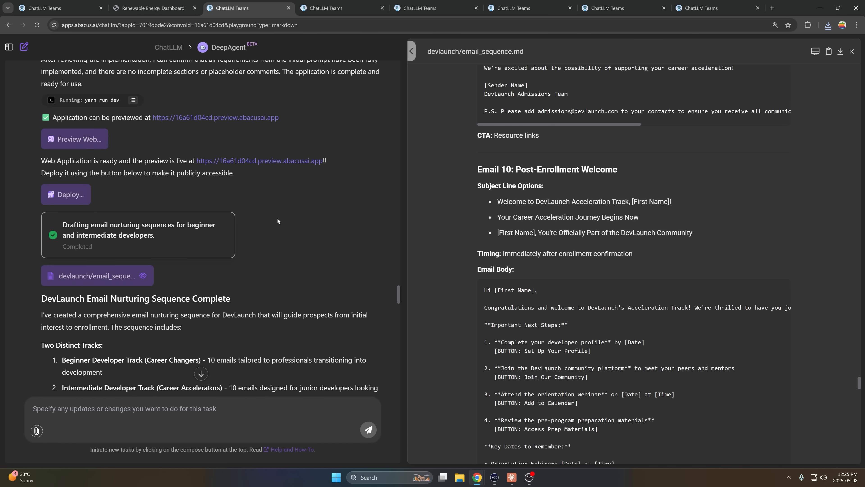
click(74, 217)
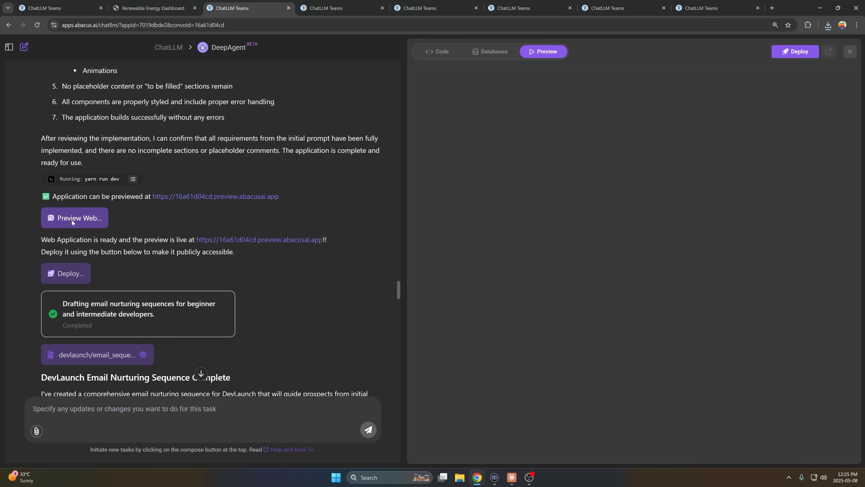
- Let the landing page preview load, then close the preview panel
click(74, 218)
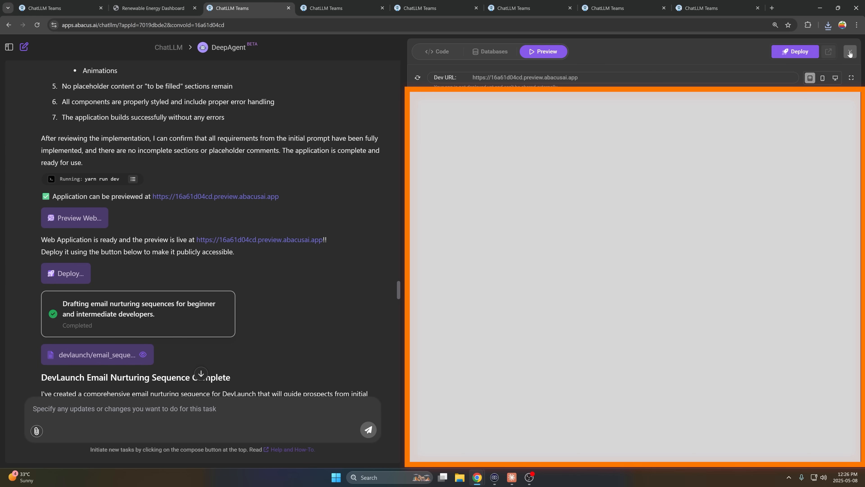
click(849, 52)
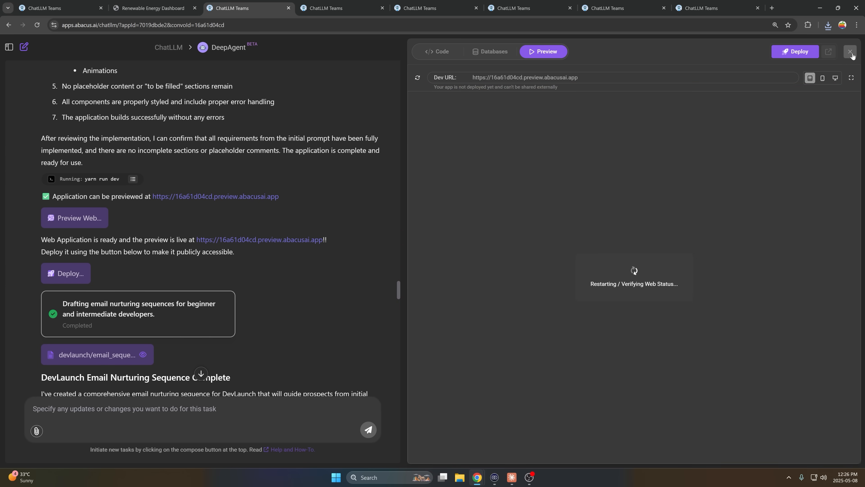
click(851, 51)
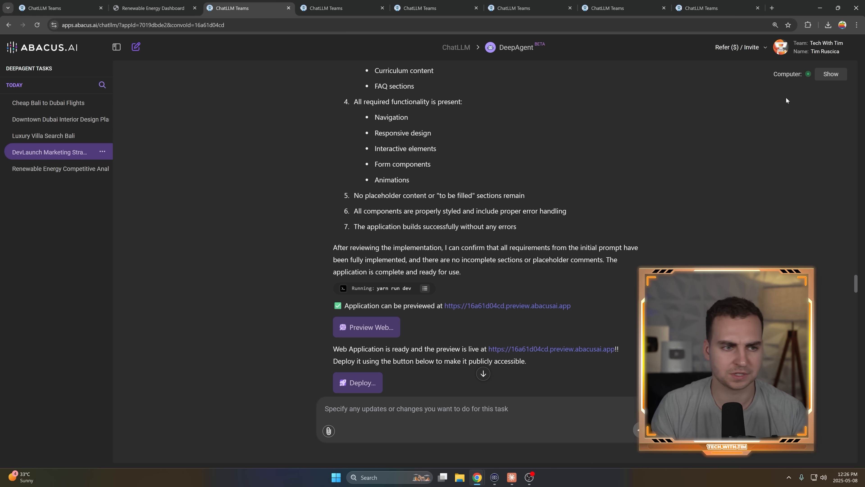
- Scroll through the Luxury Villa Search Bali task, then open the Dubai apartment layout_visualizations.md file
click(342, 8)
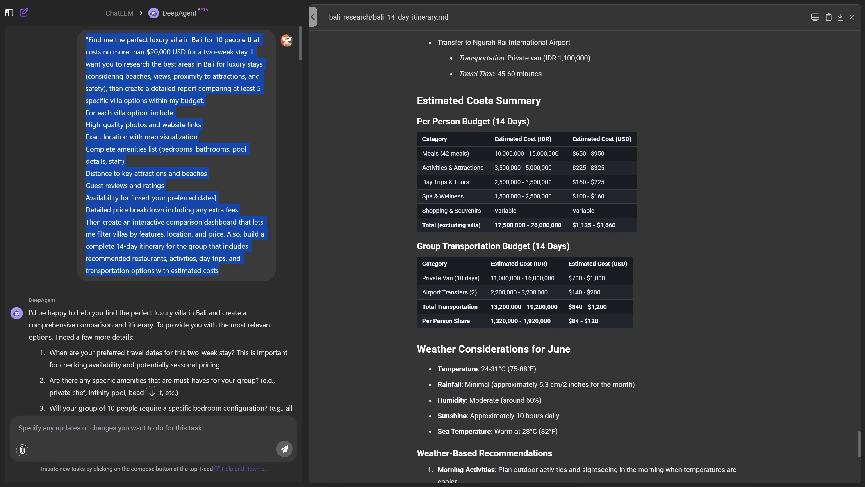
scroll(down, 3)
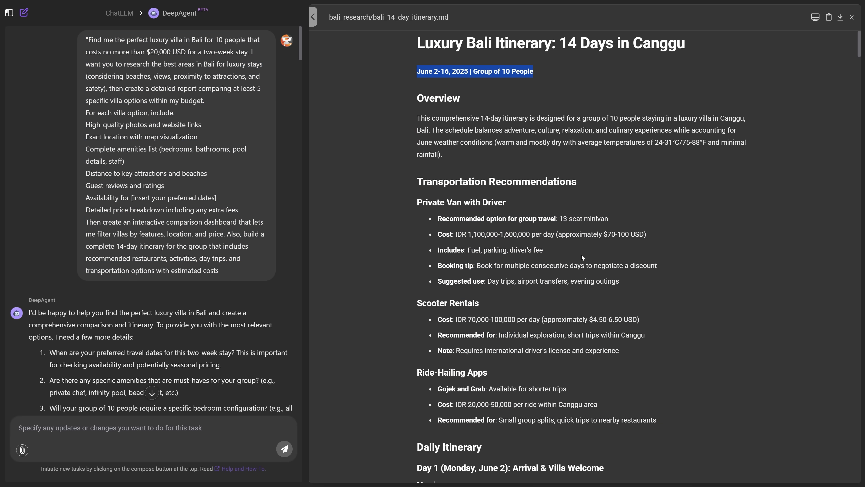
scroll(down, 3)
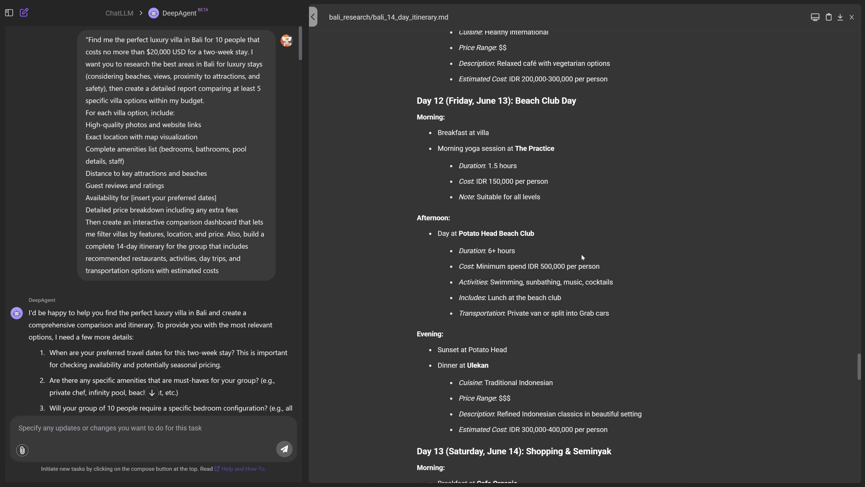
scroll(down, 3)
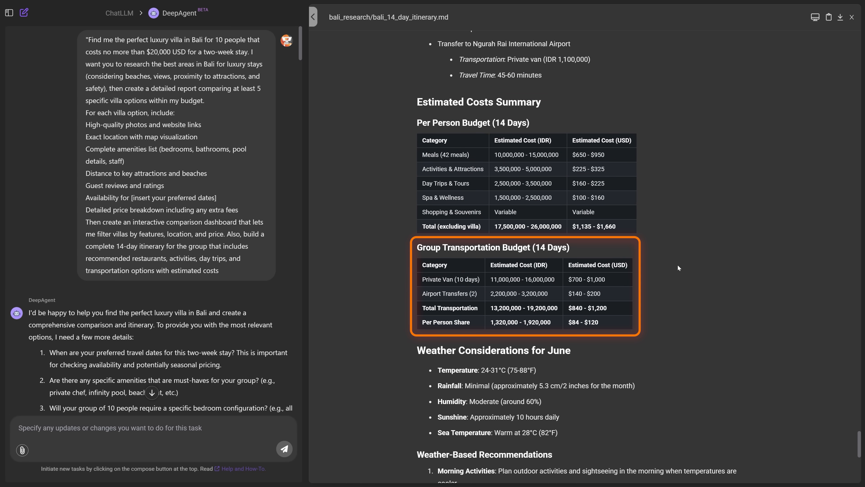
scroll(down, 3)
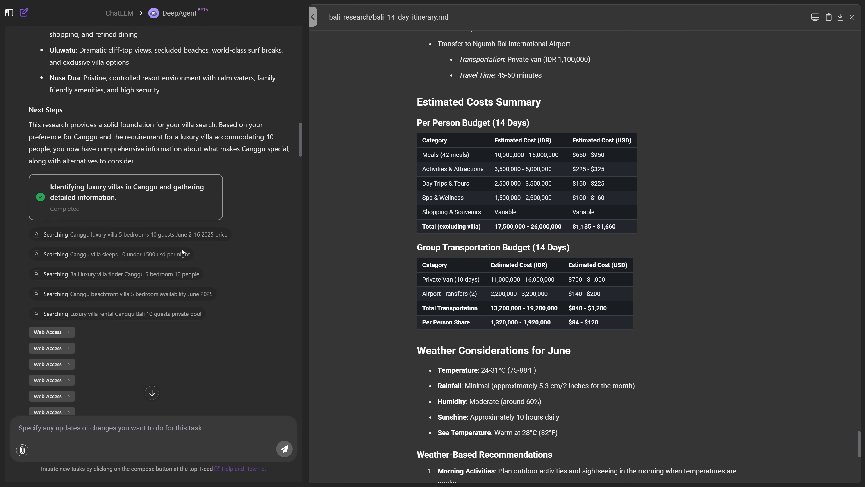
scroll(down, 3)
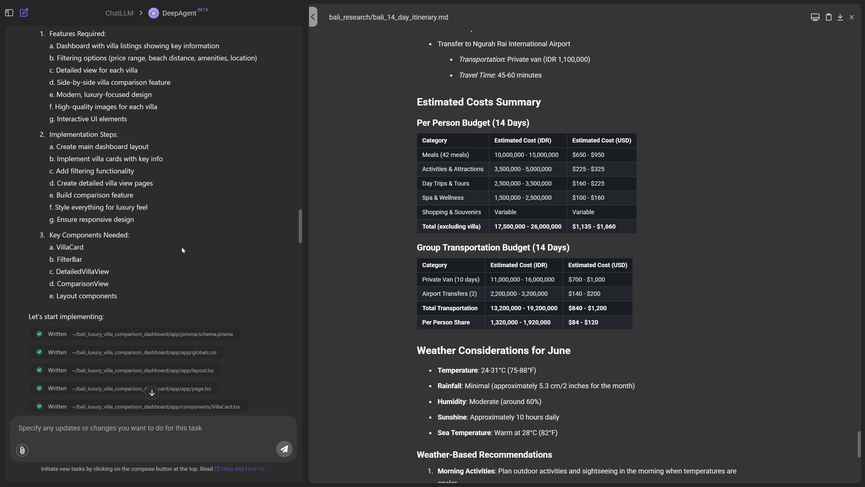
scroll(down, 3)
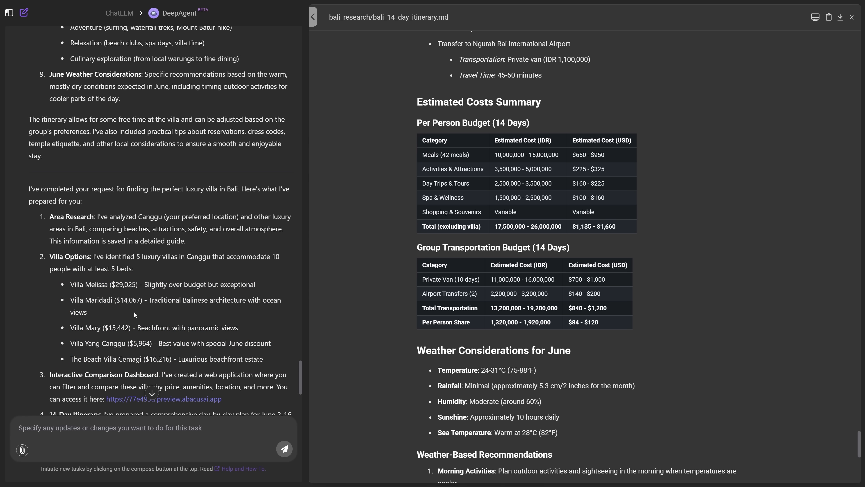
mouse_move(135, 315)
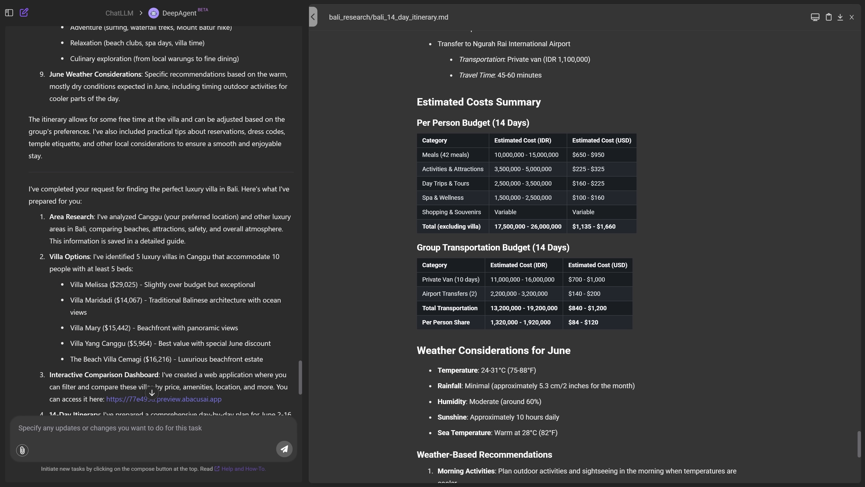
mouse_move(287, 296)
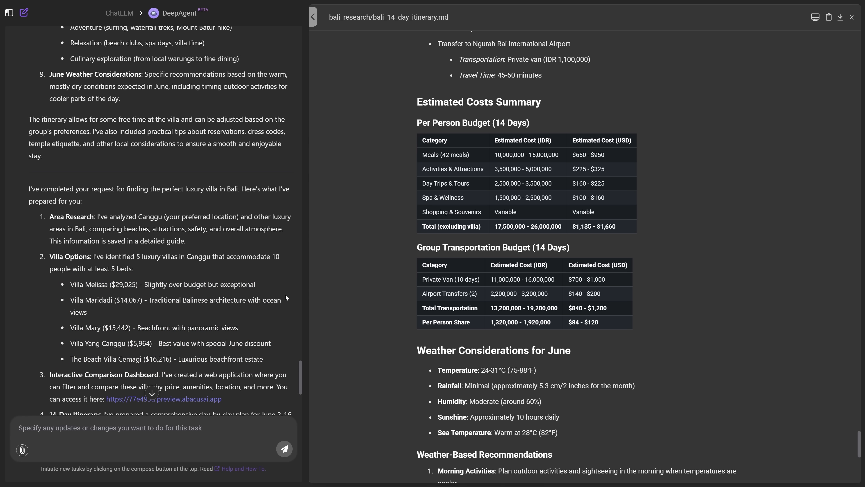
click(435, 7)
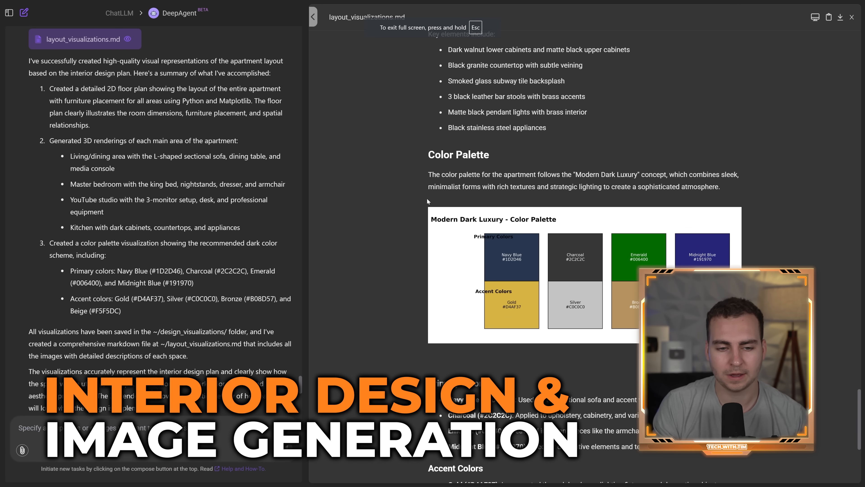
scroll(down, 3)
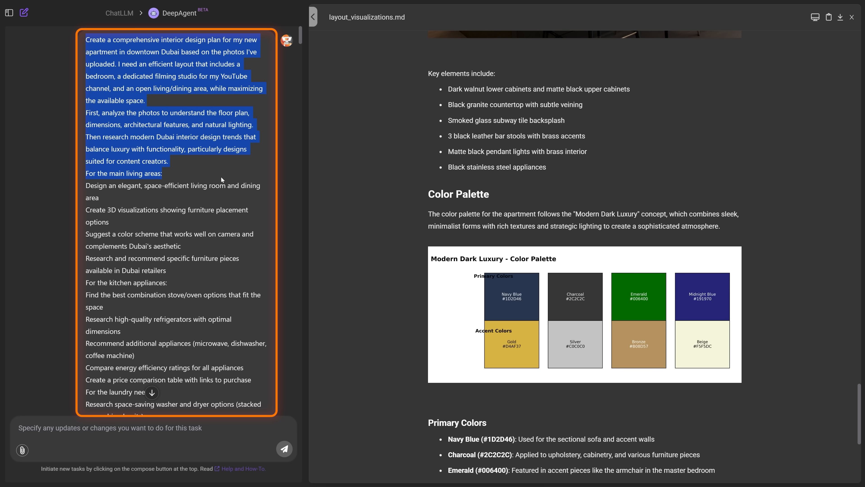
scroll(down, 3)
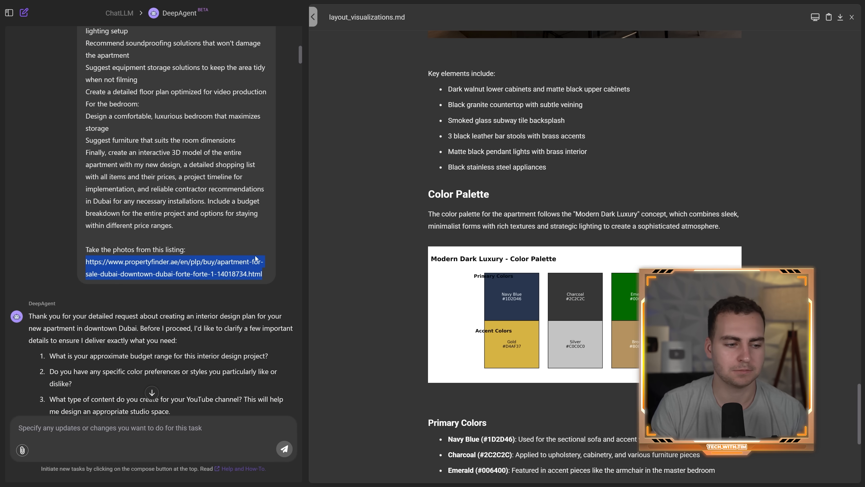
scroll(down, 3)
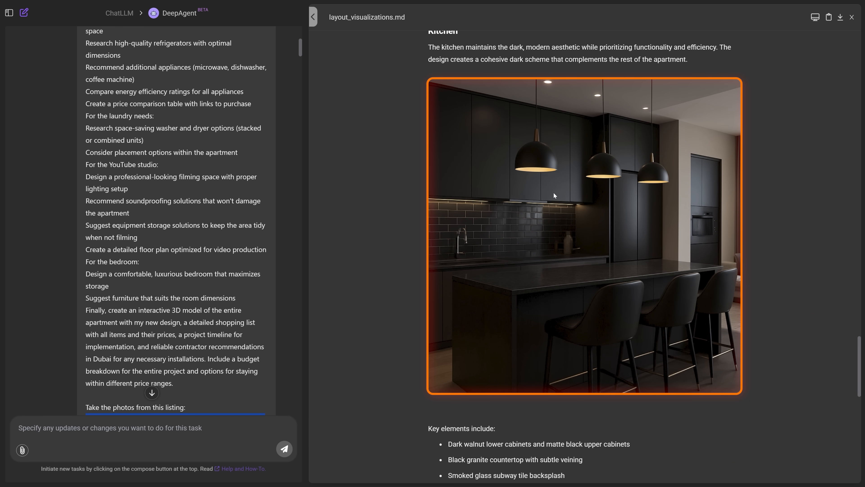
mouse_move(575, 243)
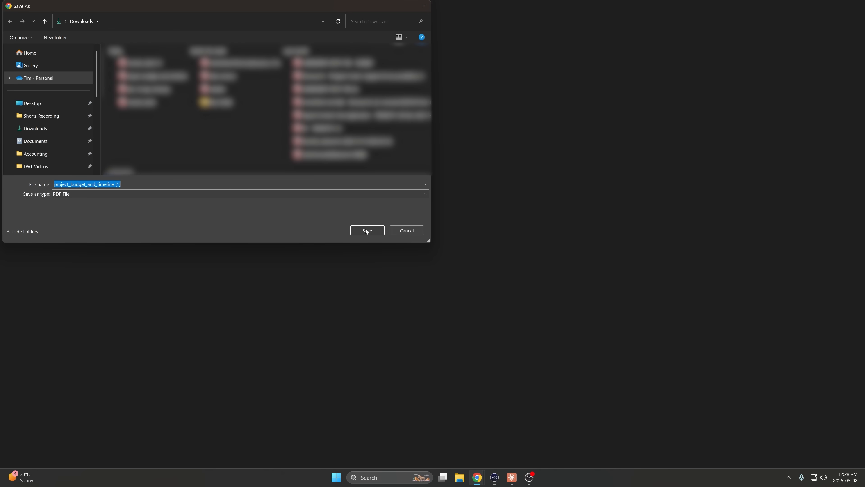
- Save the budget PDF to Downloads, enlarge it to 150% and highlight the Total Budget line
click(366, 230)
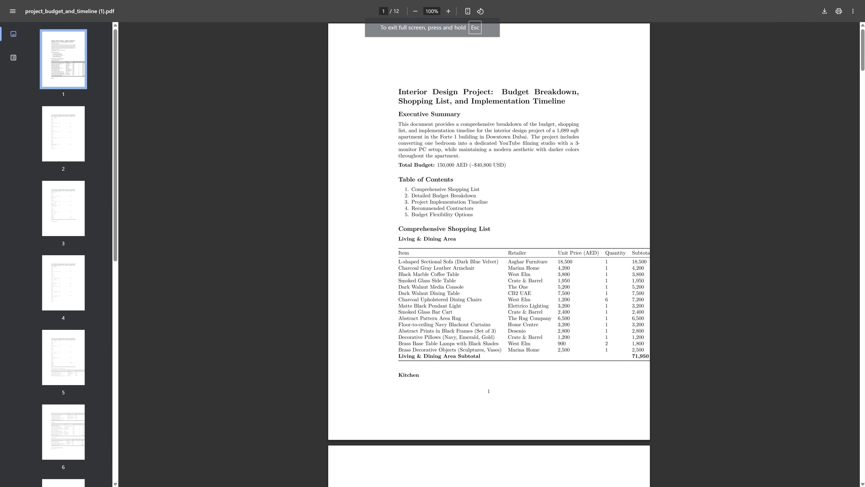
click(447, 11)
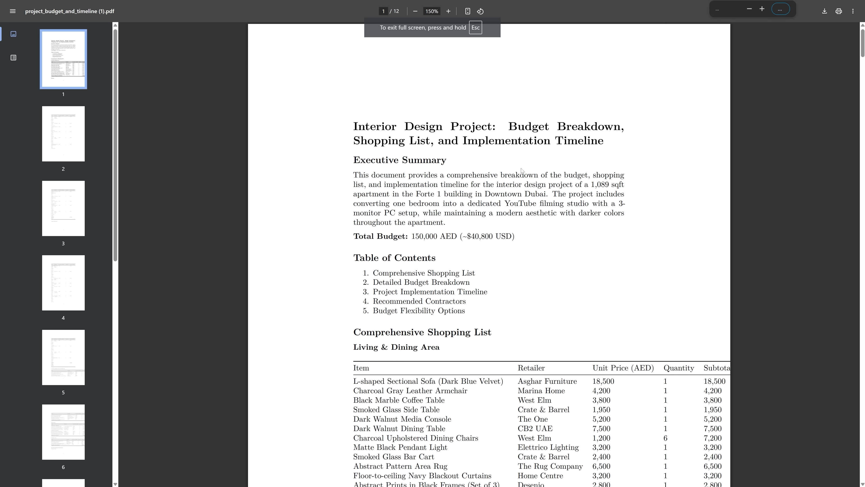
double_click(433, 196)
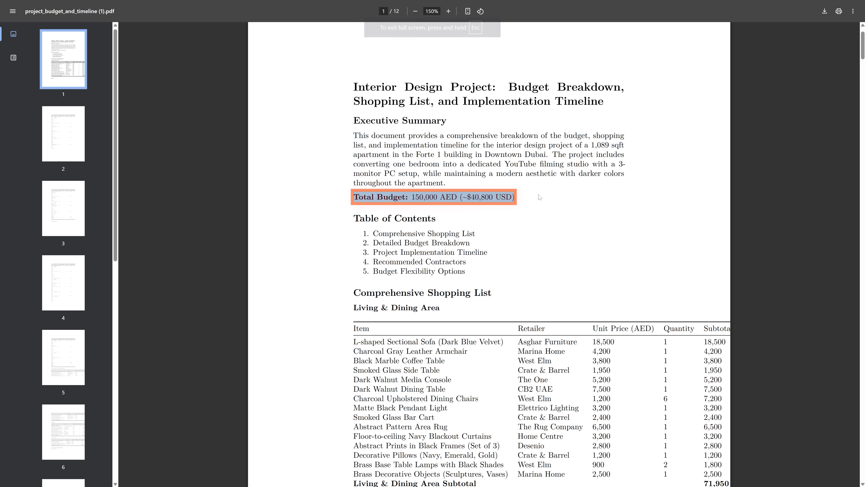
- Review the shopping list pages through kitchen, master bedroom and YouTube studio items
scroll(down, 3)
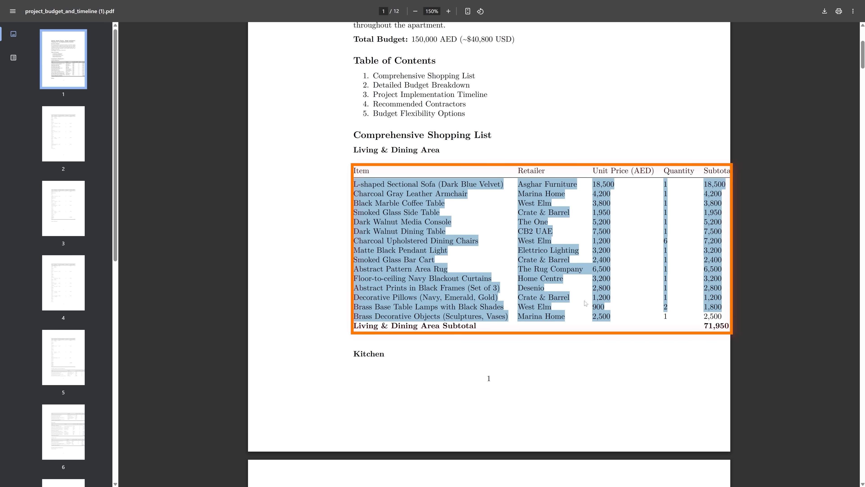
scroll(down, 3)
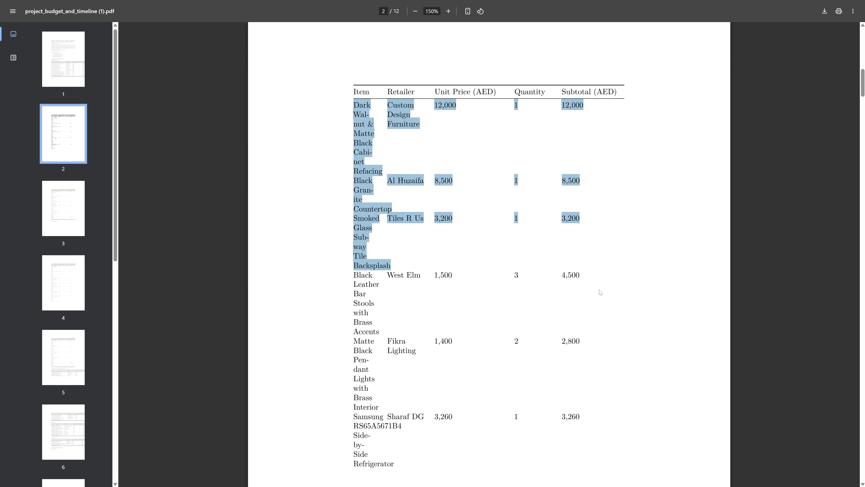
scroll(down, 3)
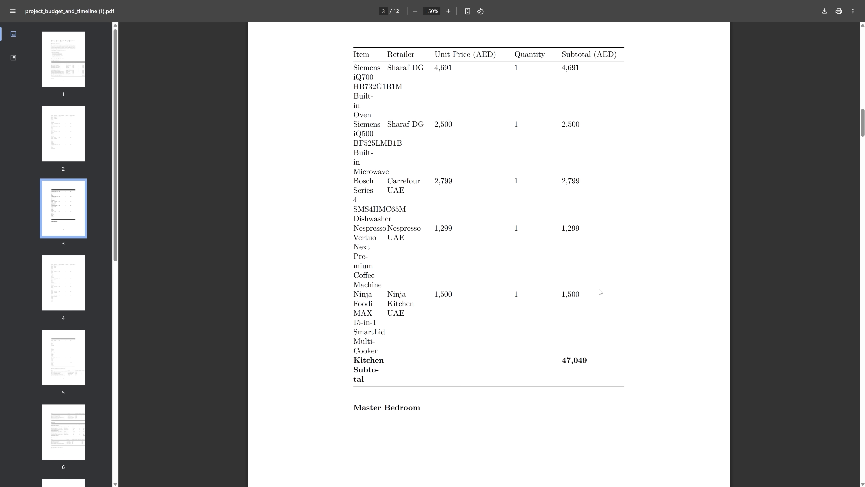
scroll(down, 3)
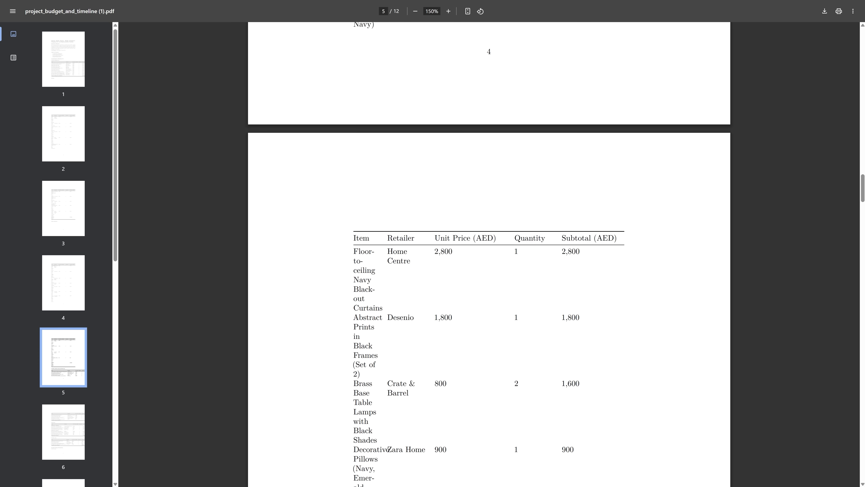
scroll(down, 3)
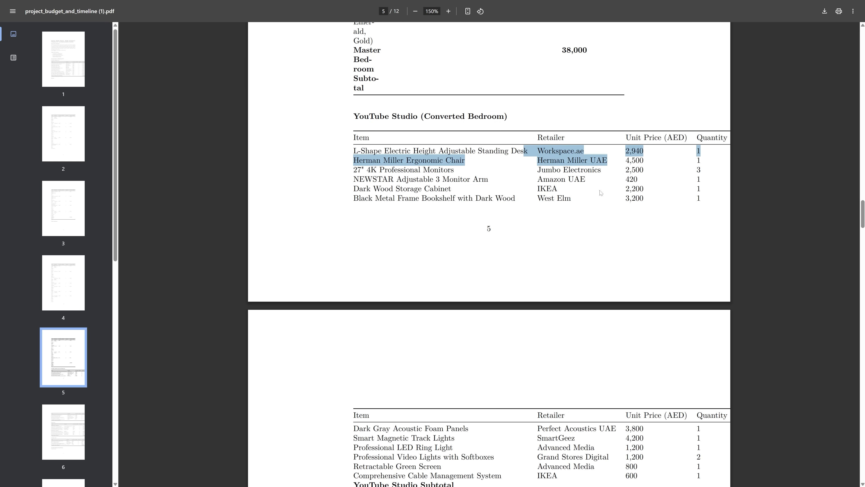
scroll(down, 3)
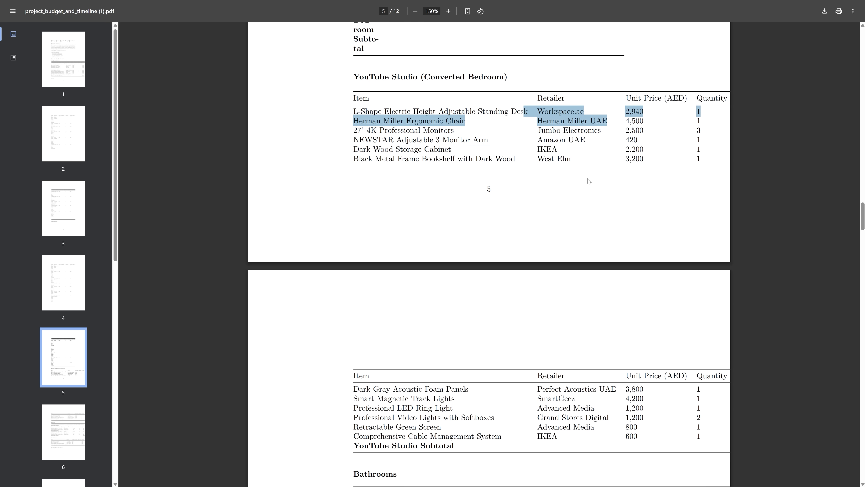
scroll(down, 3)
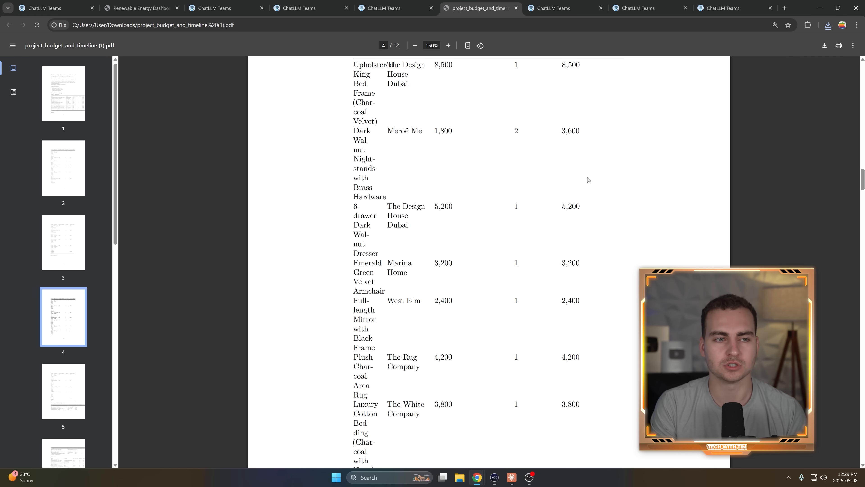
- Switch to the flight research results and read through recommended_flight_options.md
click(563, 8)
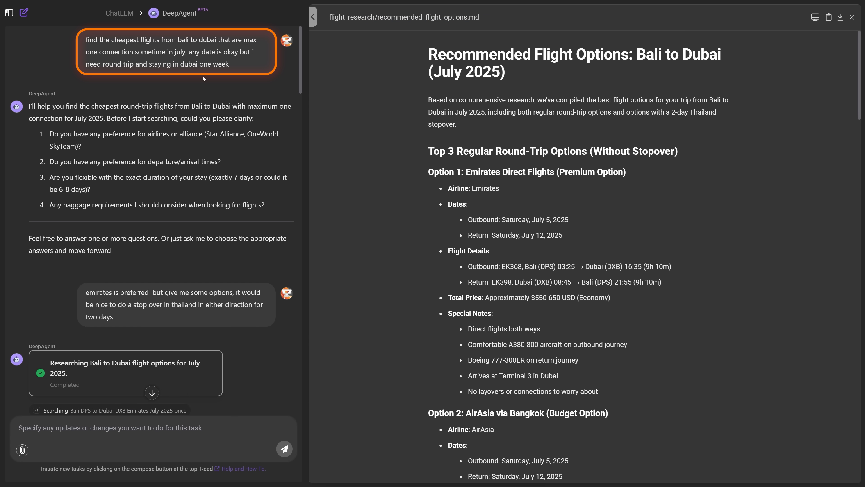
scroll(down, 3)
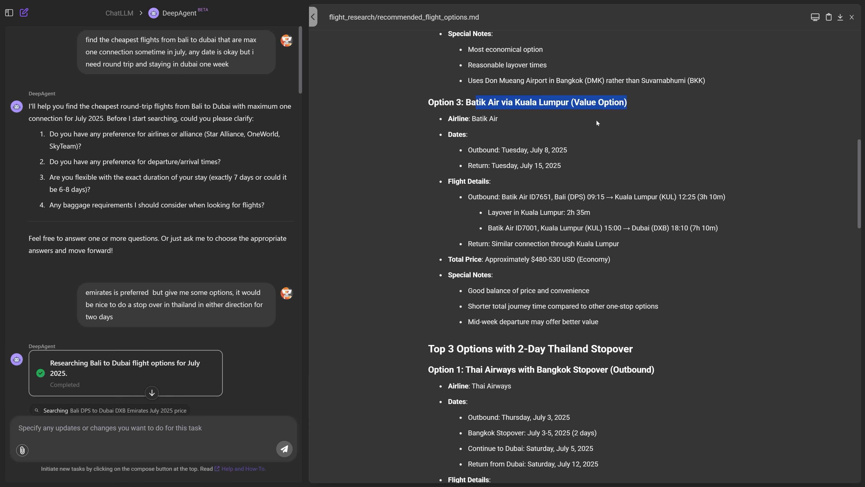
scroll(down, 3)
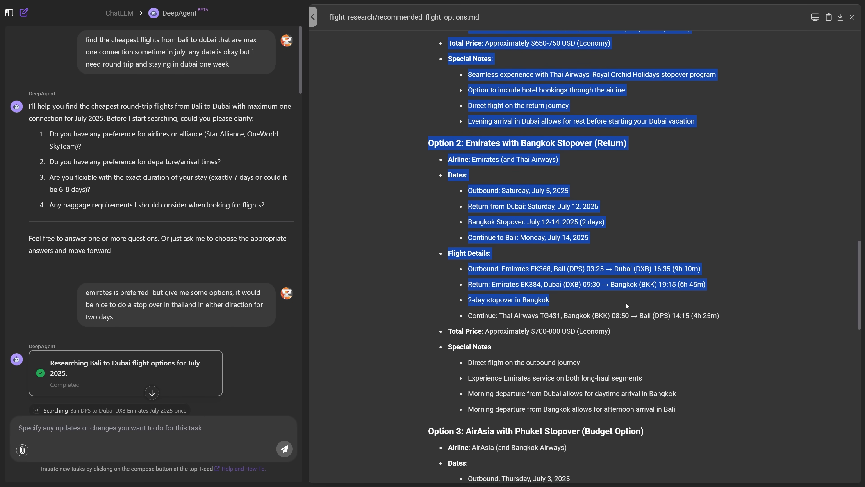
scroll(down, 3)
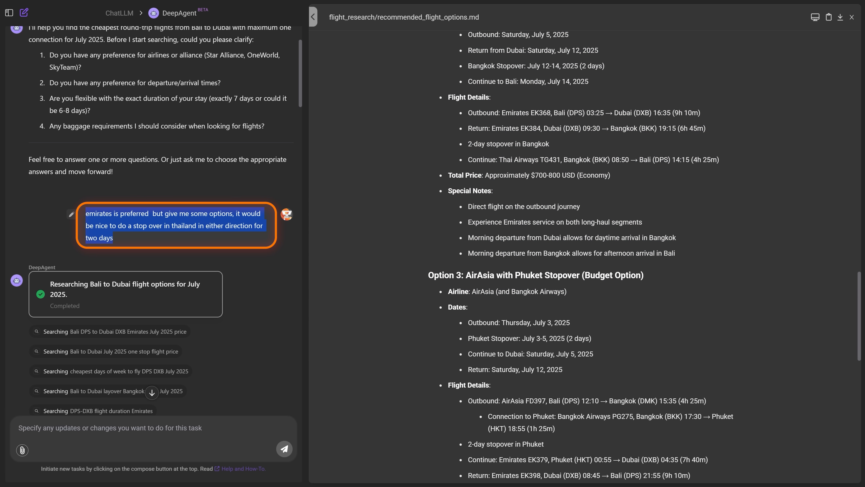
scroll(down, 3)
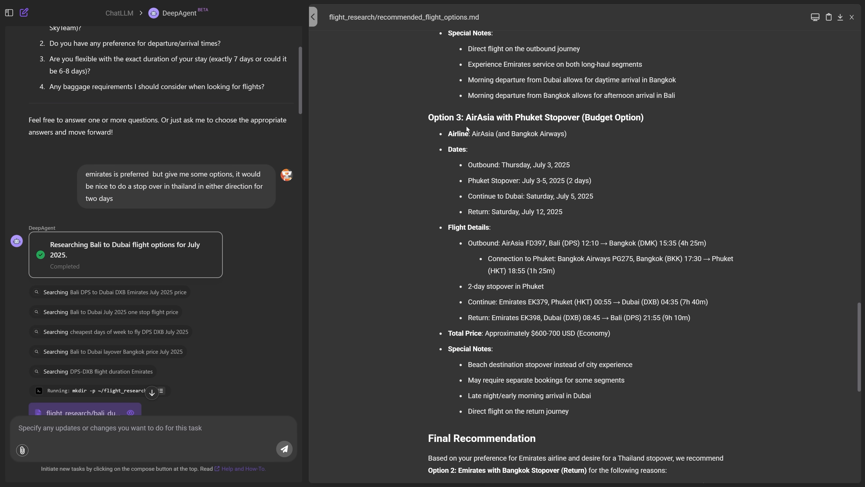
- Highlight the AirAsia with Phuket Stopover option and the final recommendation text
drag(467, 117, 580, 117)
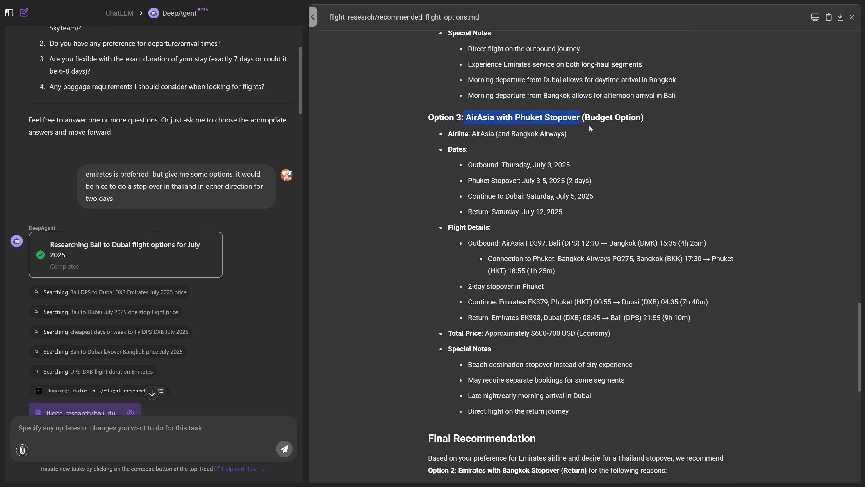
scroll(down, 3)
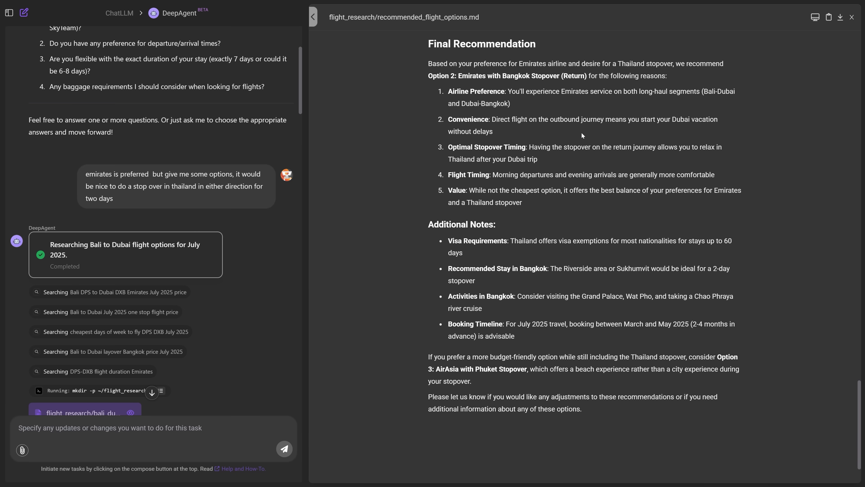
drag(428, 64, 582, 409)
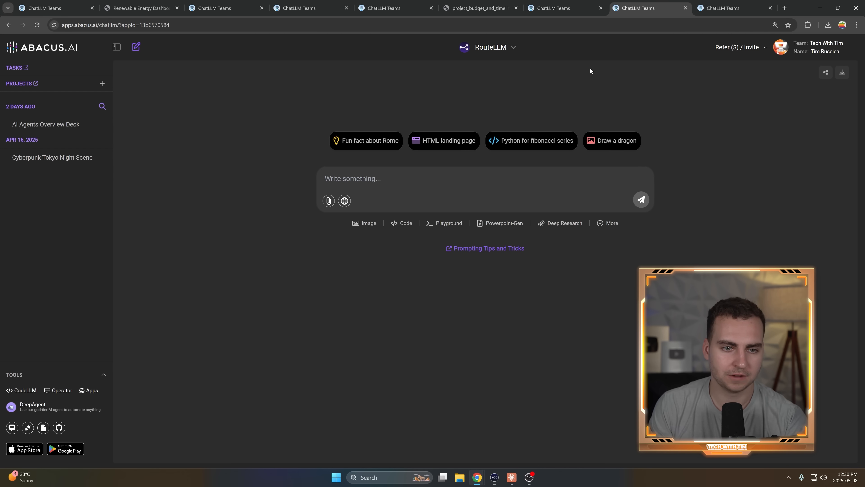
- Show the new chat start page in full-screen mode
key(F11)
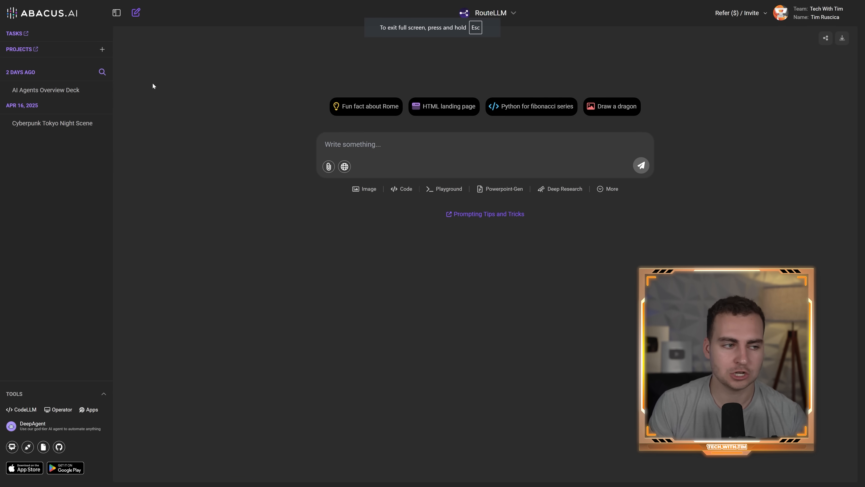
mouse_move(607, 71)
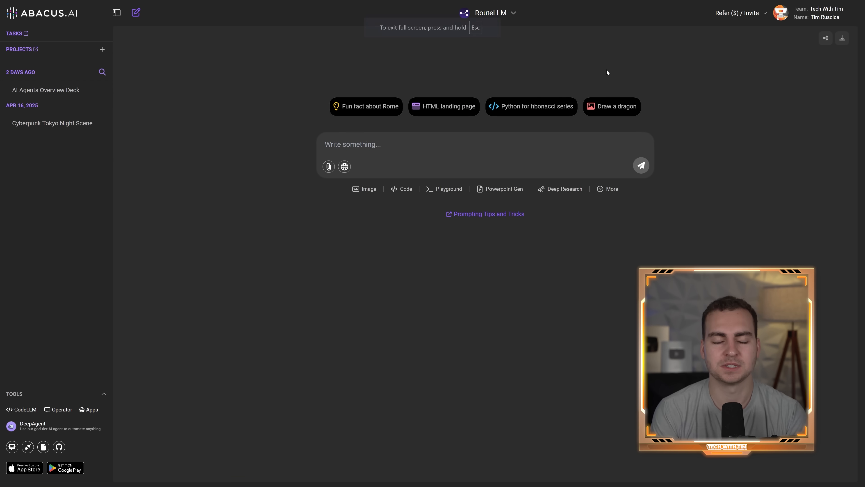